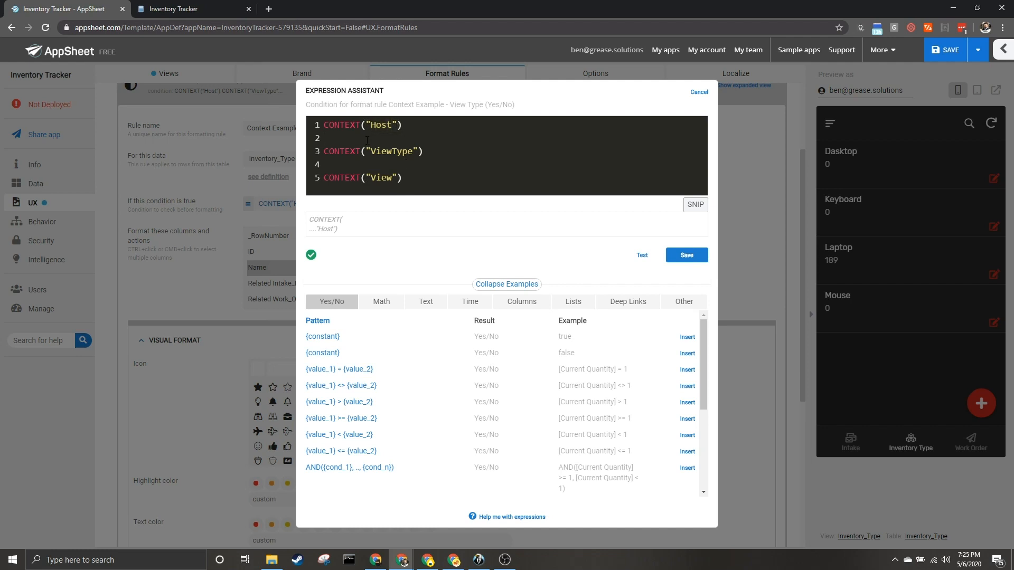
# - Note the Host values Device, Browser and Server on separate lines under CONTEXT("Host")
pyautogui.write('D')
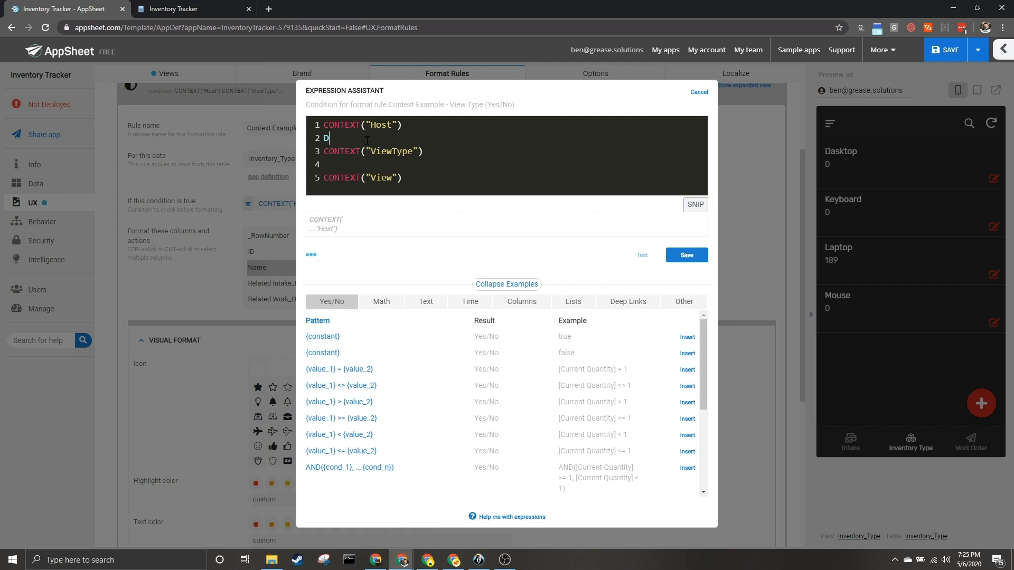
pyautogui.write('ei')
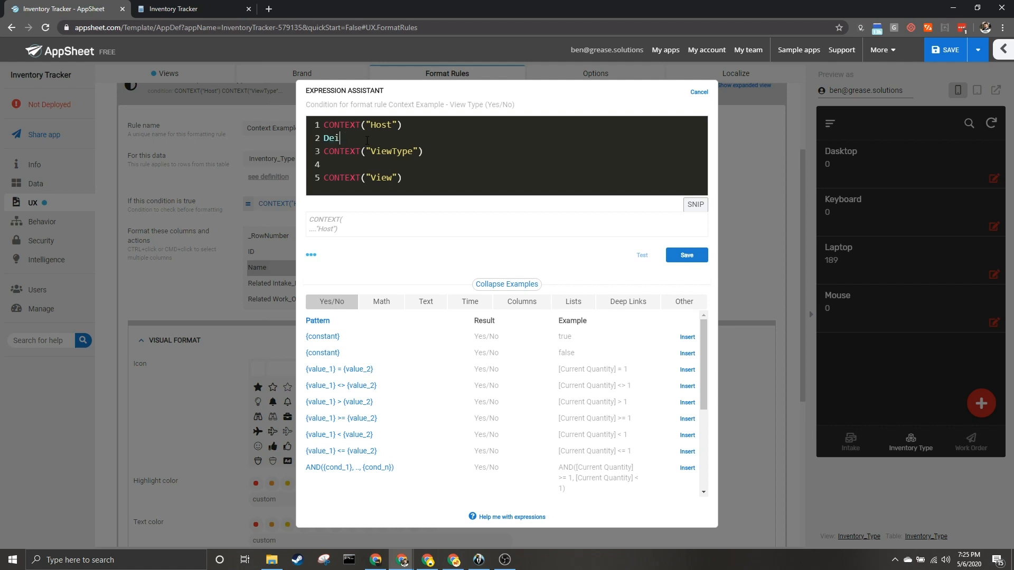
pyautogui.write('vice')
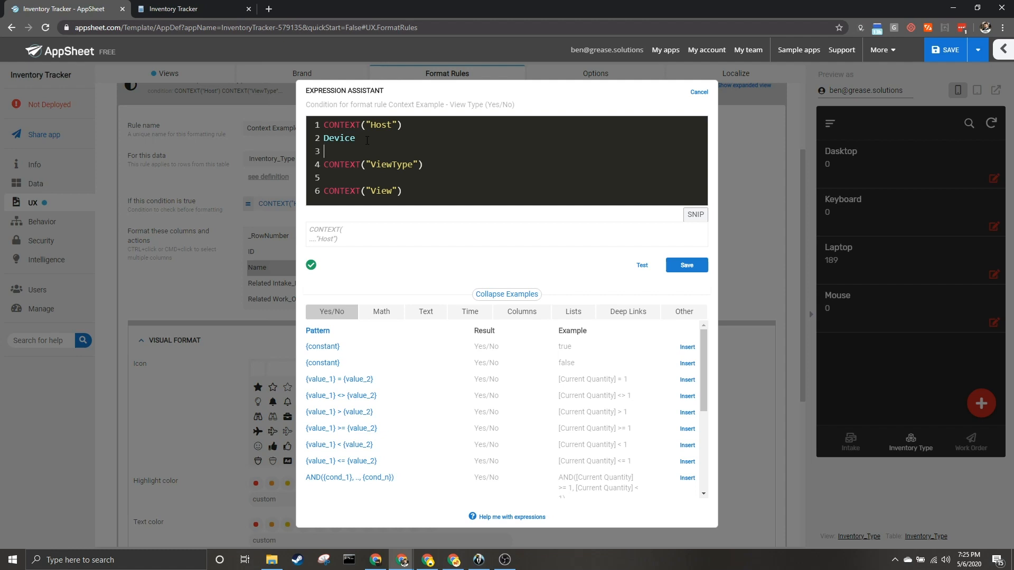
pyautogui.write('Browser')
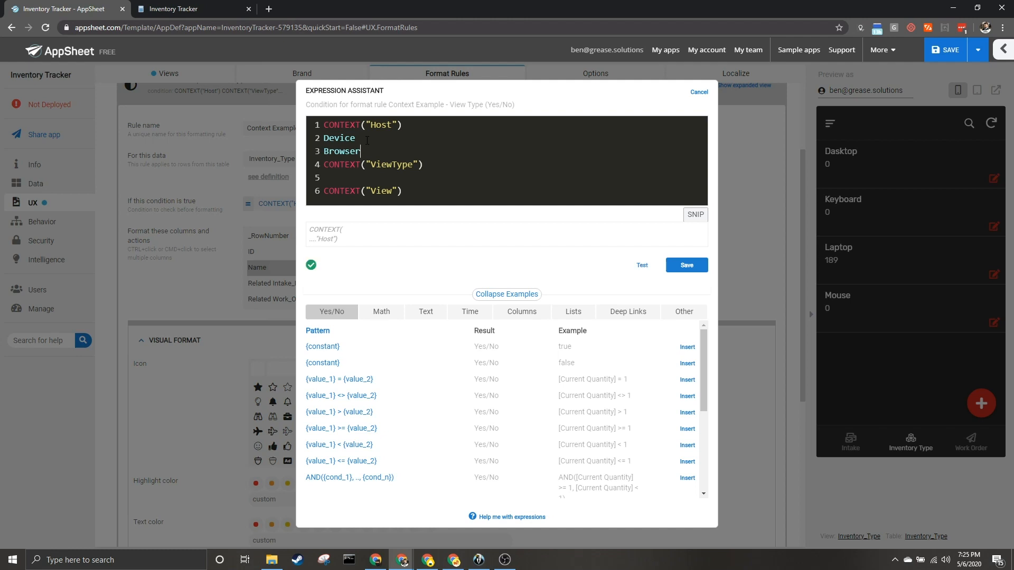
pyautogui.press('Enter')
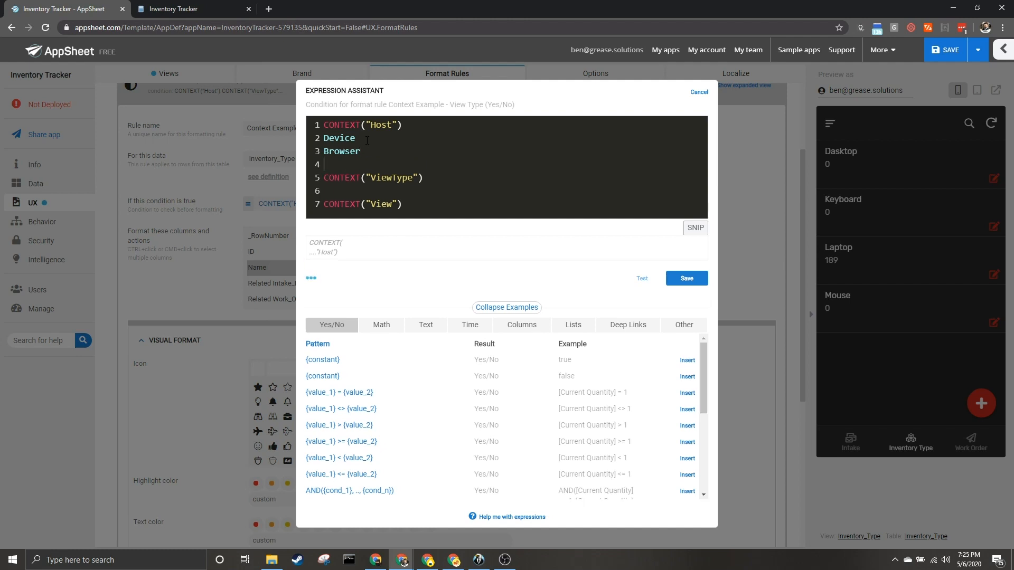
pyautogui.write('S')
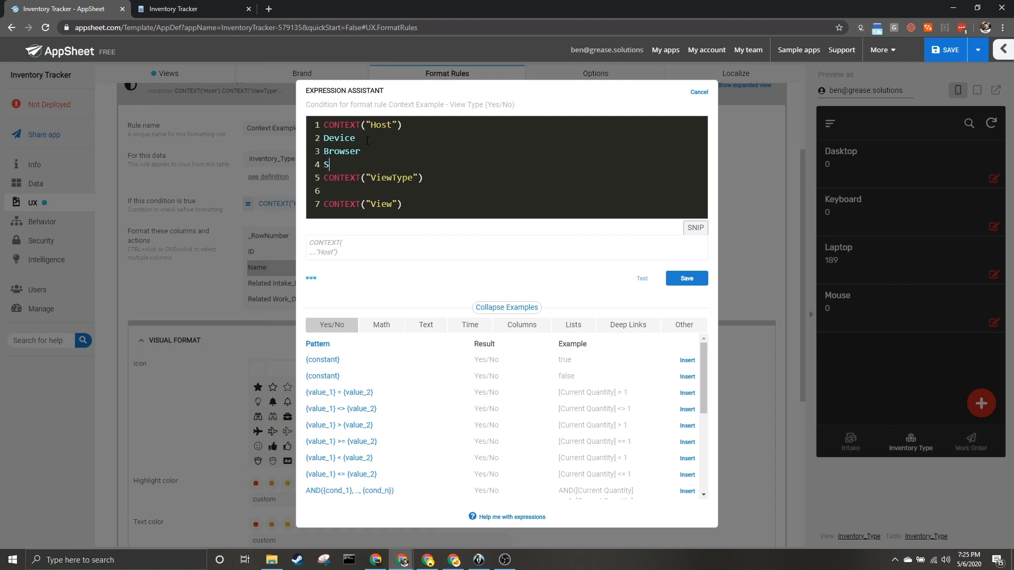
pyautogui.write('erver')
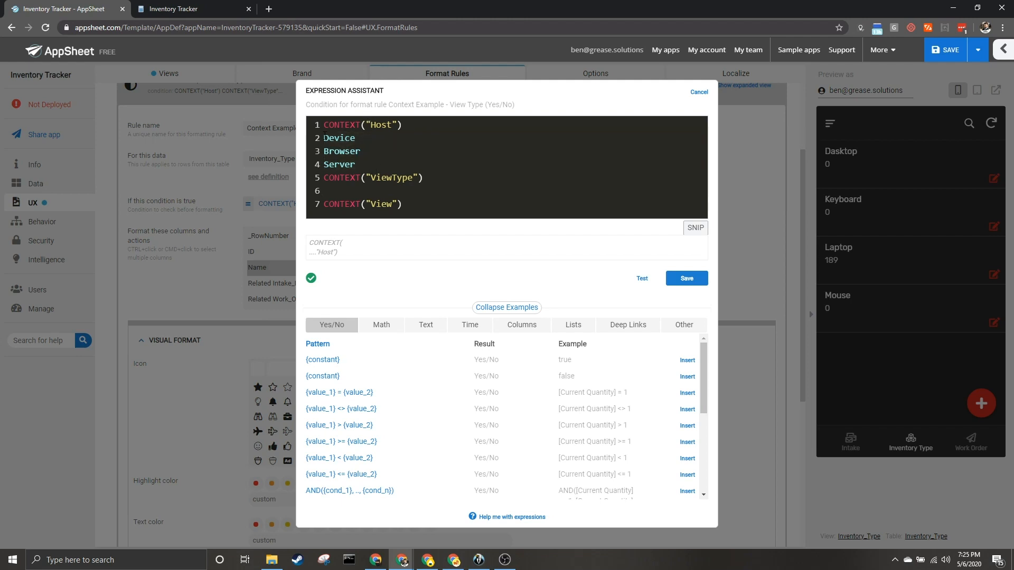
pyautogui.moveTo(264, 40)
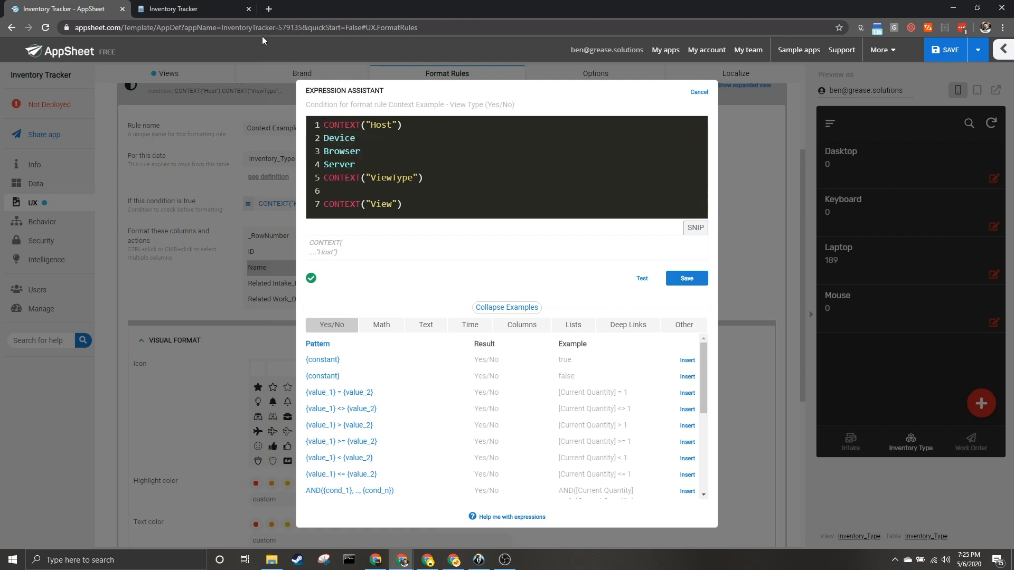
pyautogui.moveTo(155, 8)
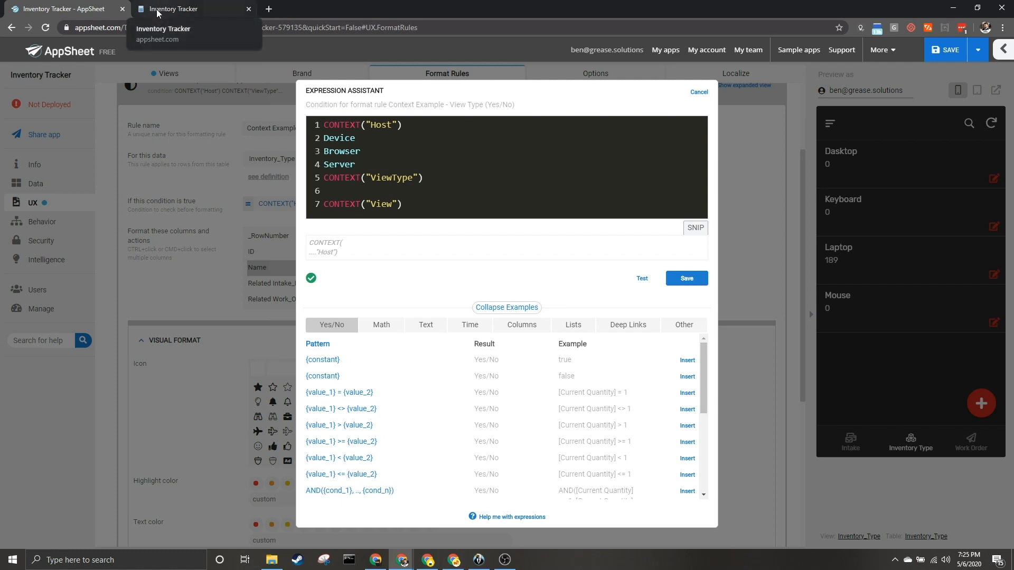
pyautogui.moveTo(406, 61)
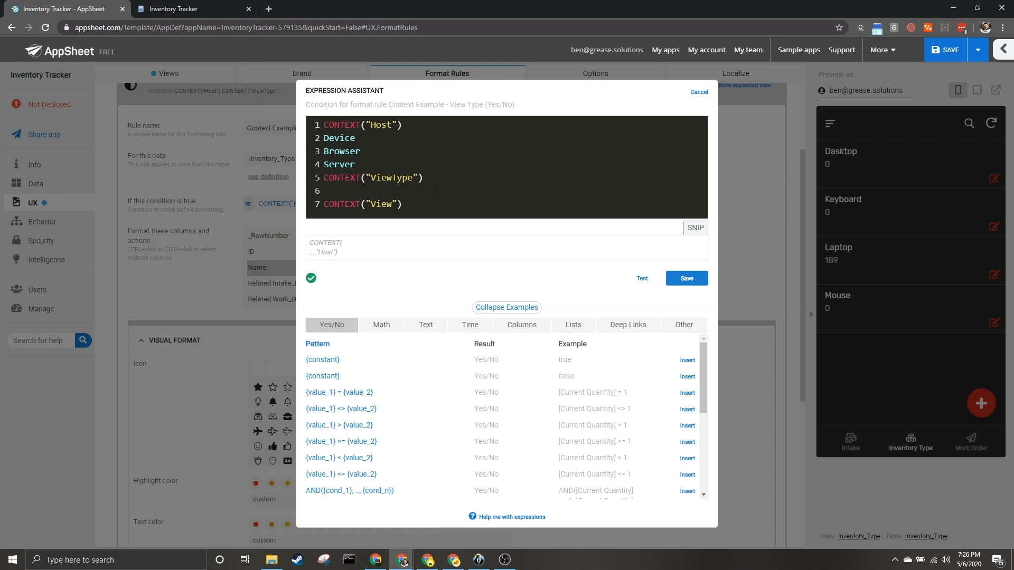
# - Note the ViewType values Map, Deck, Form and Table under CONTEXT("ViewType")
pyautogui.write('Map')
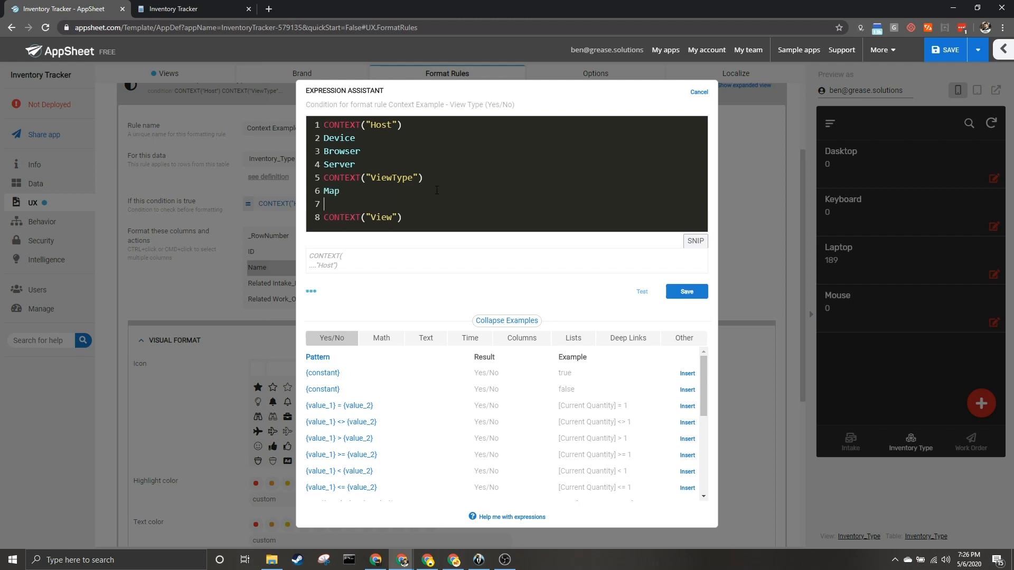
pyautogui.write('Deck')
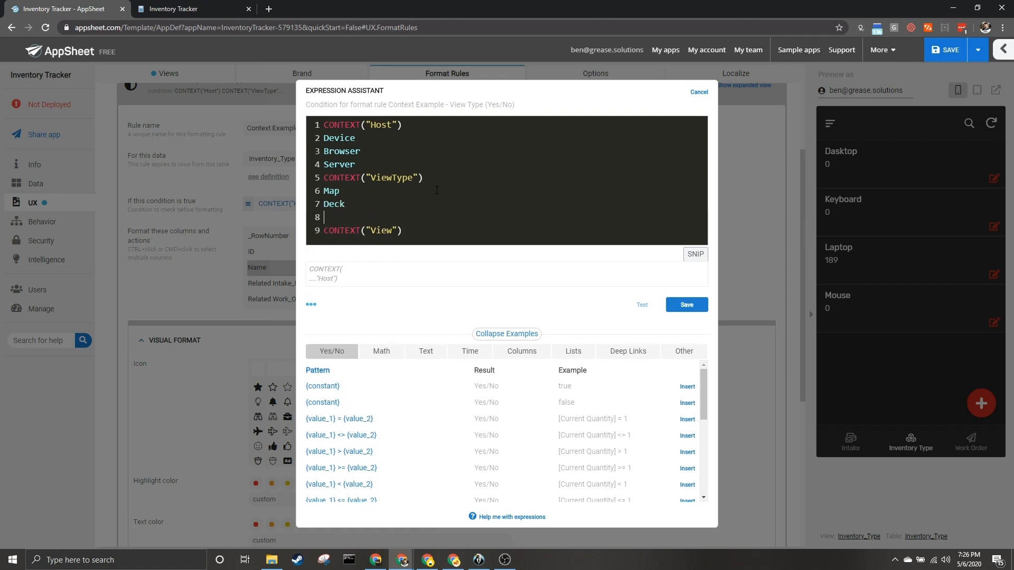
pyautogui.write('Forms')
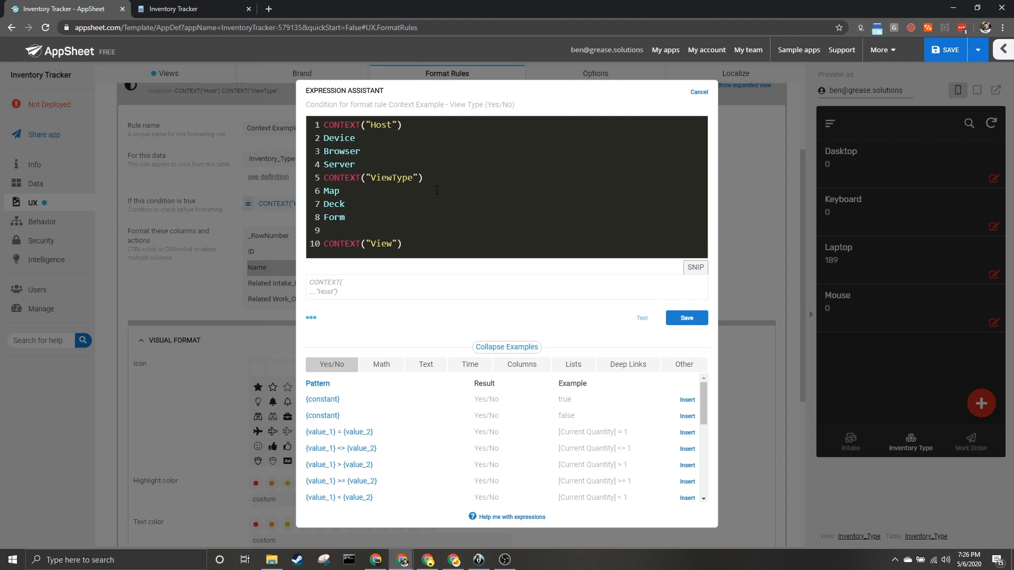
pyautogui.write('Table')
pyautogui.write('...')
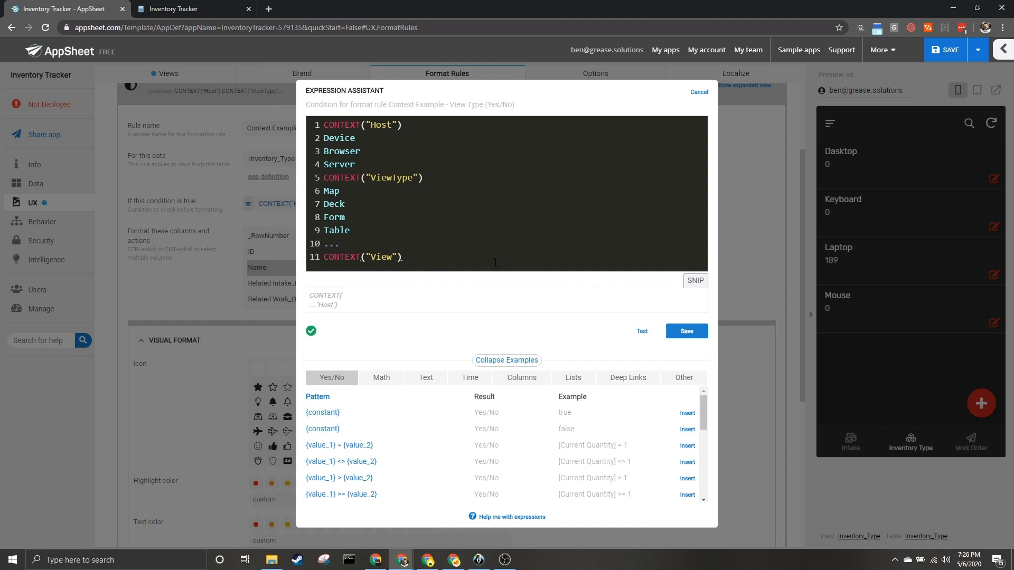
pyautogui.press('Enter')
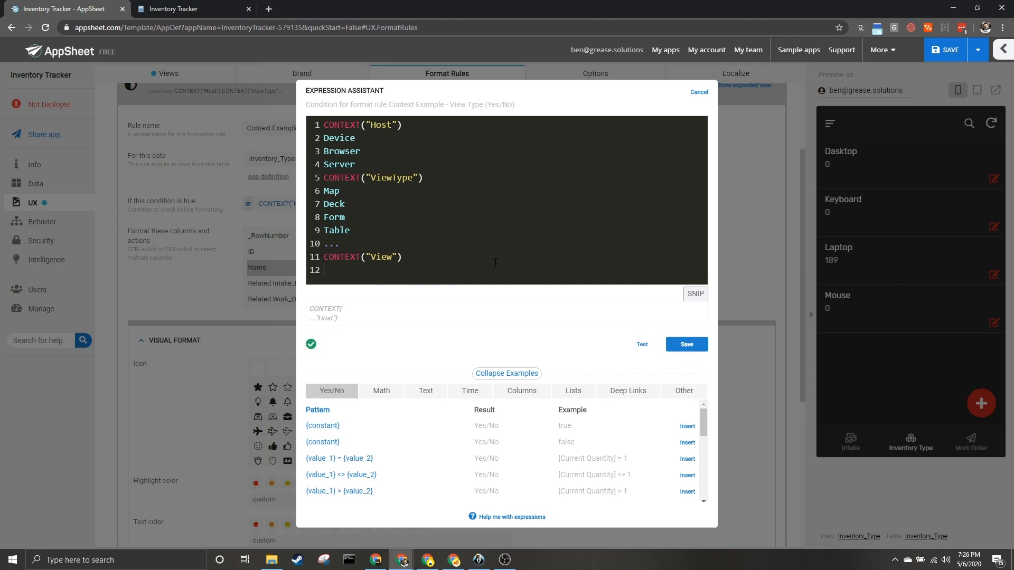
# - Add the quoted view name "Inventory_Type" on a new line beneath CONTEXT("View")
pyautogui.write('""')
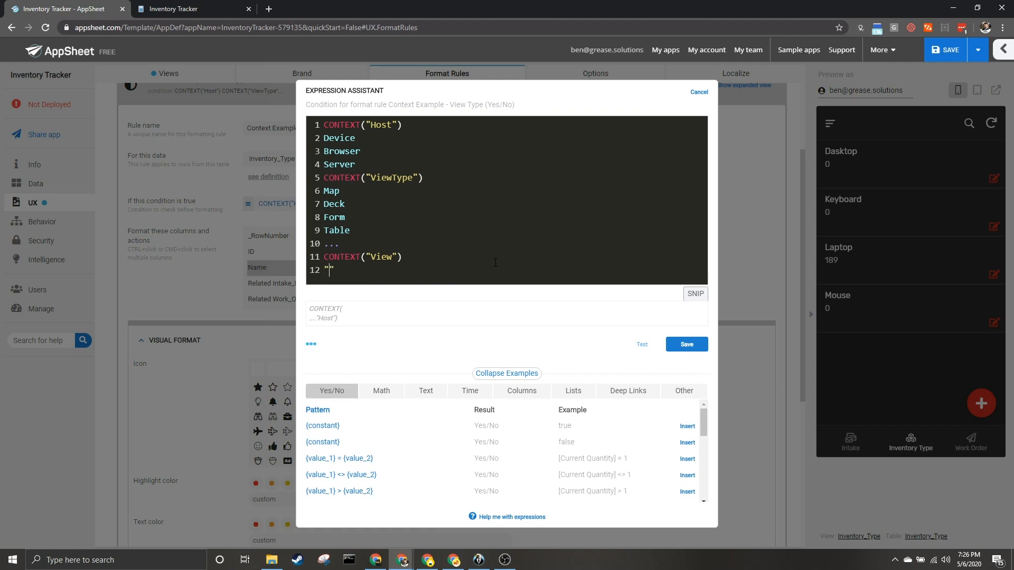
pyautogui.press('Backspace')
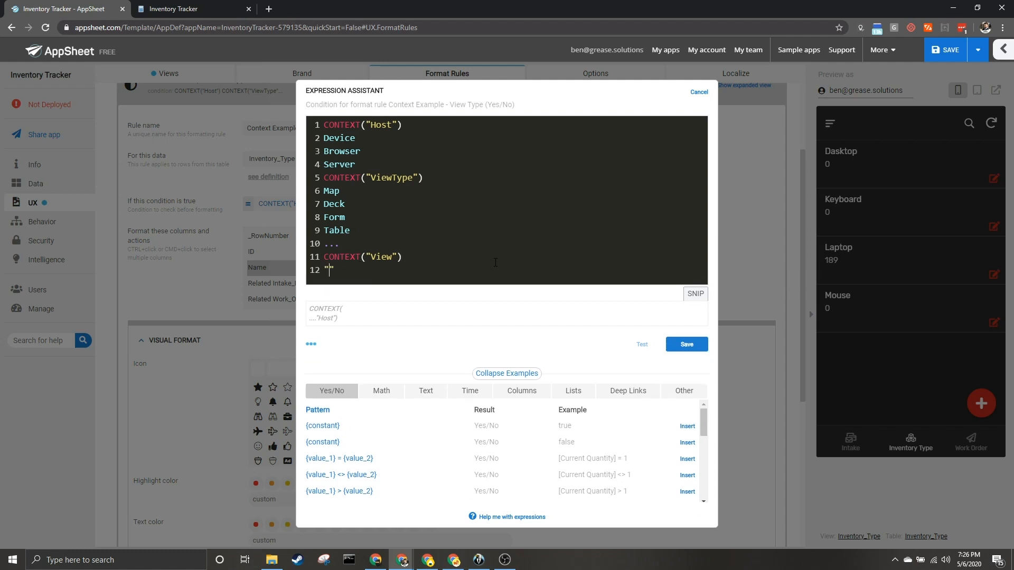
pyautogui.write('Inve')
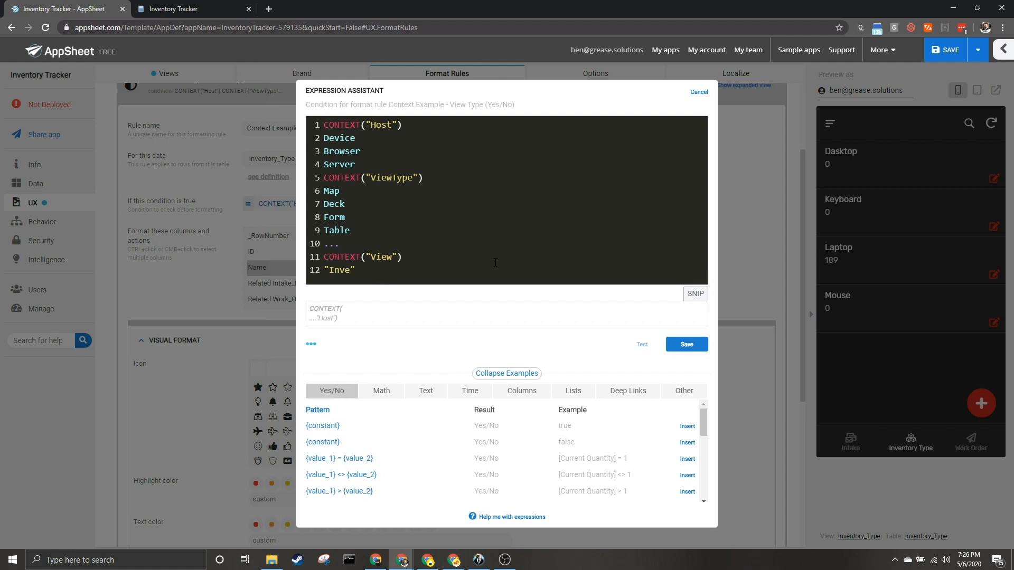
pyautogui.write('ntory')
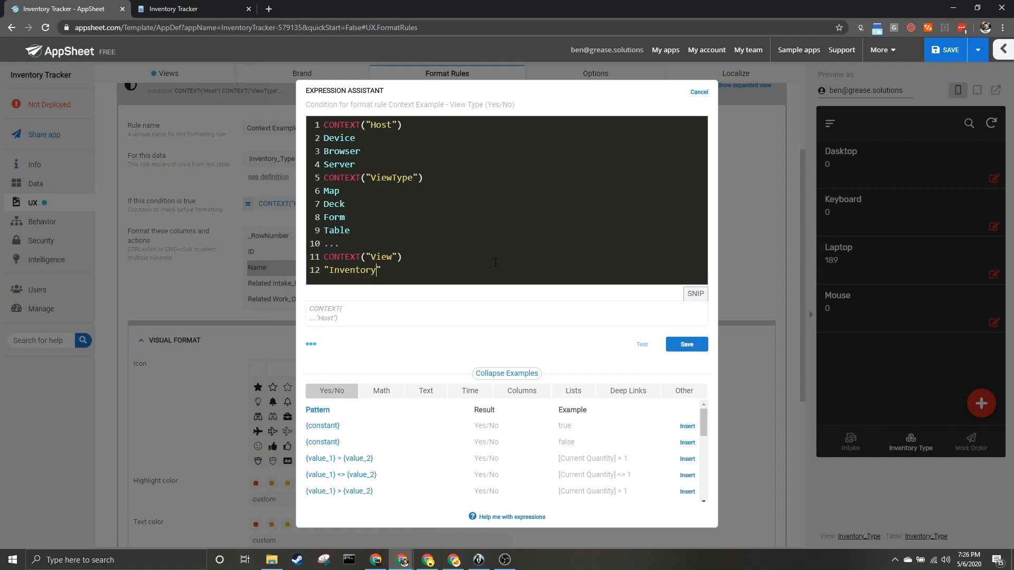
pyautogui.write('_Item')
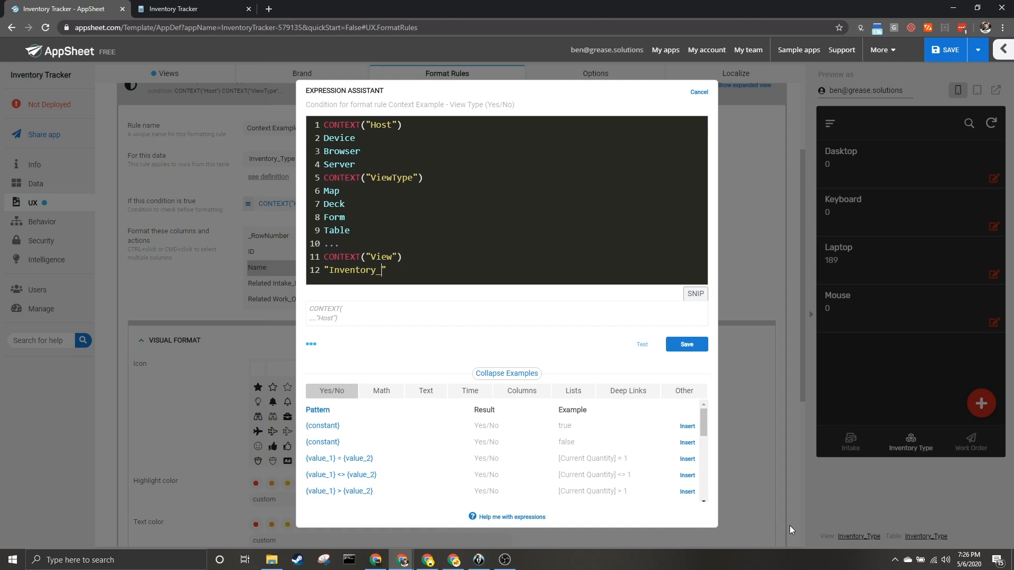
pyautogui.write('Type"')
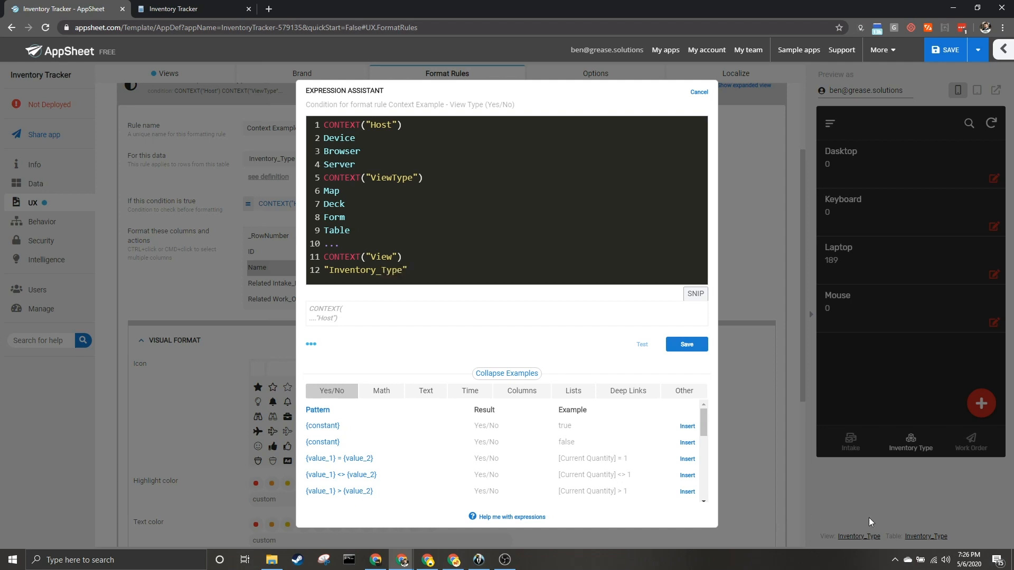
pyautogui.moveTo(865, 546)
pyautogui.write('=')
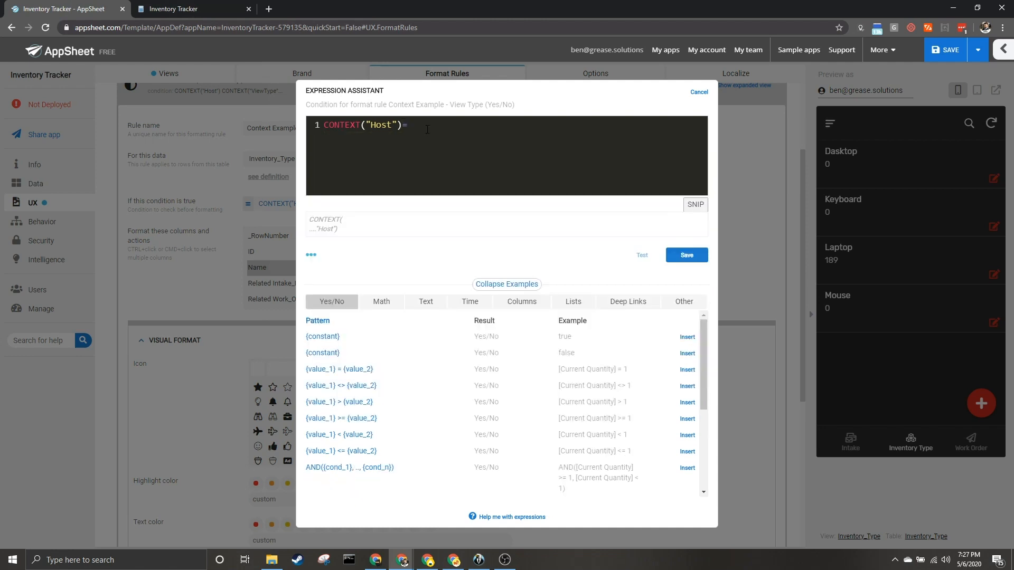
# - Save the condition as CONTEXT("Host")="Browser" and return to the rule list
pyautogui.write('"Brow"')
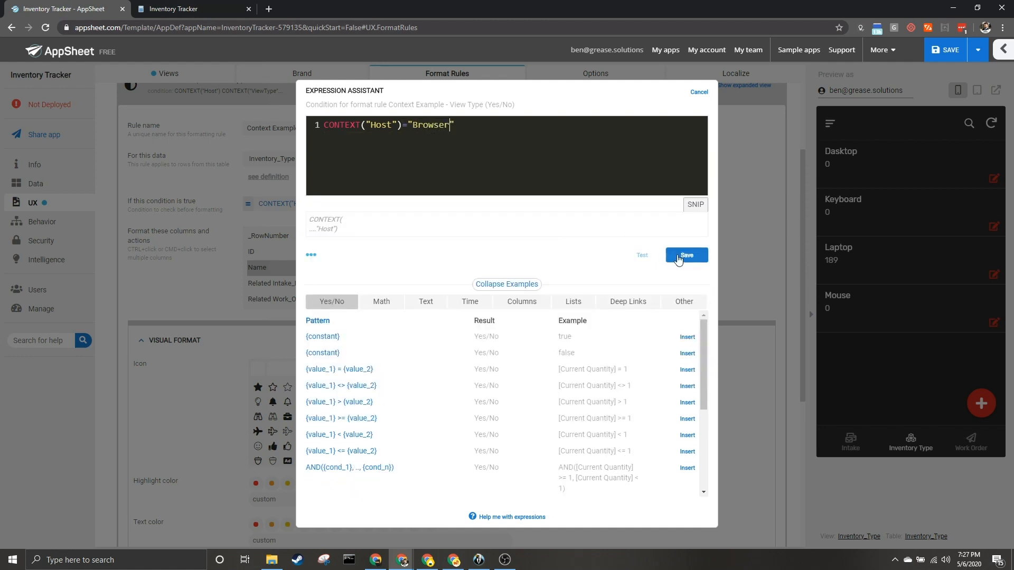
pyautogui.click(687, 255)
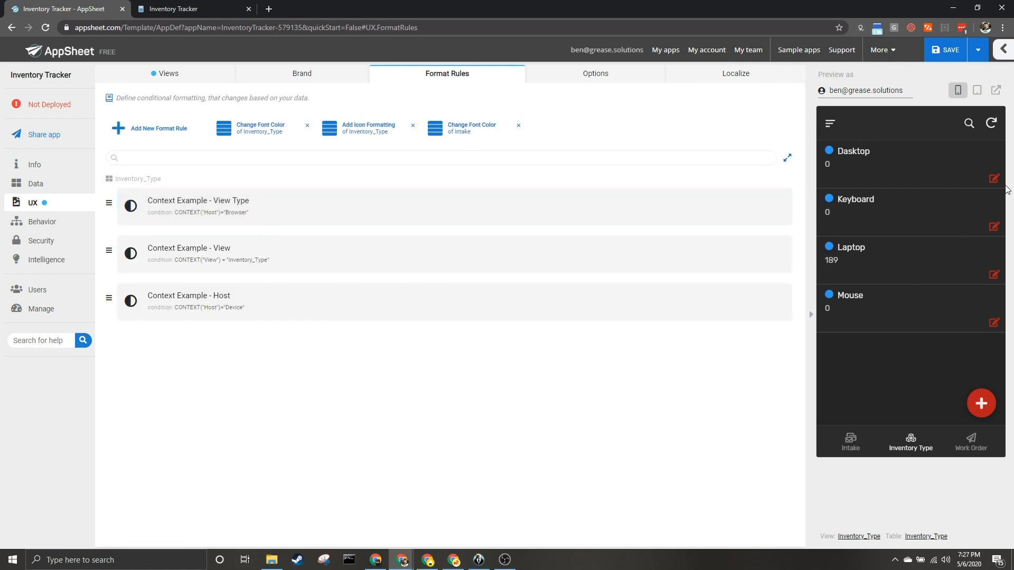
pyautogui.moveTo(822, 91)
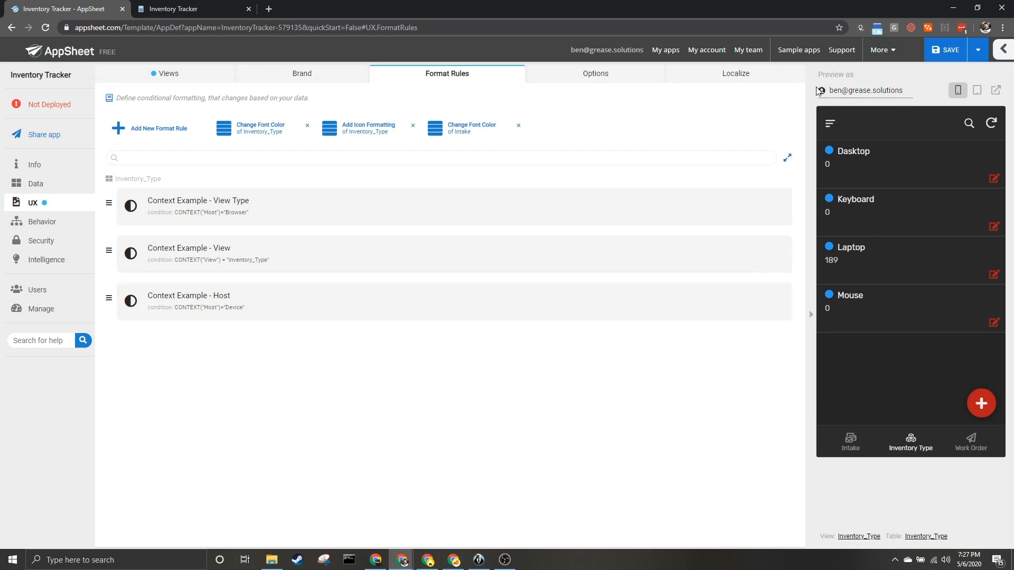
pyautogui.moveTo(679, 302)
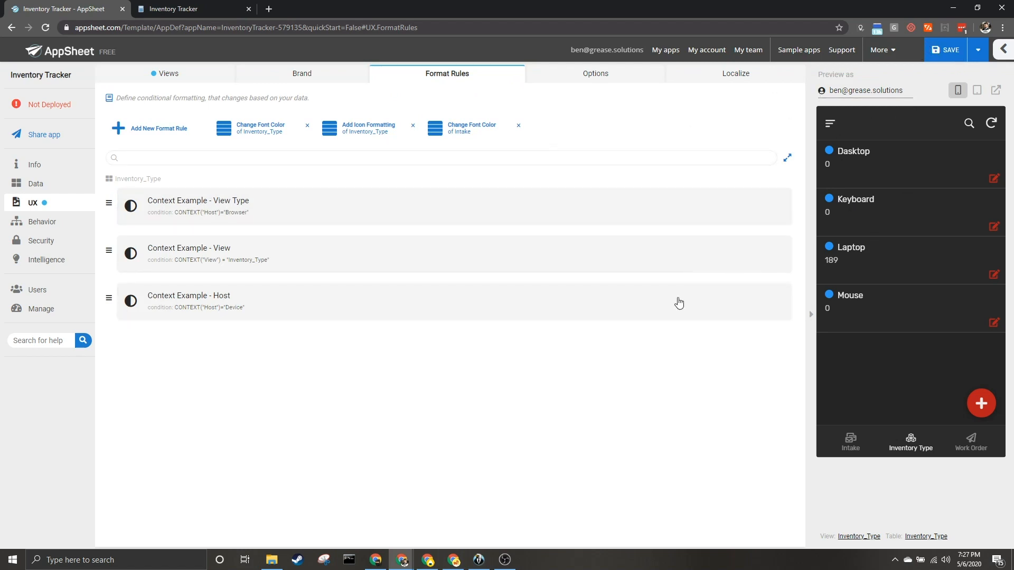
pyautogui.click(188, 247)
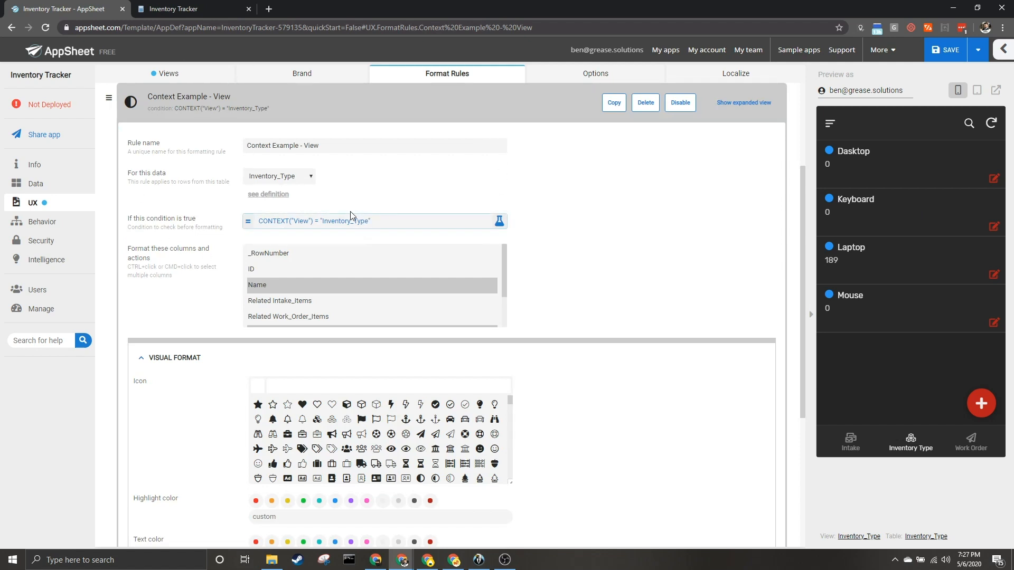
pyautogui.scroll(-3)
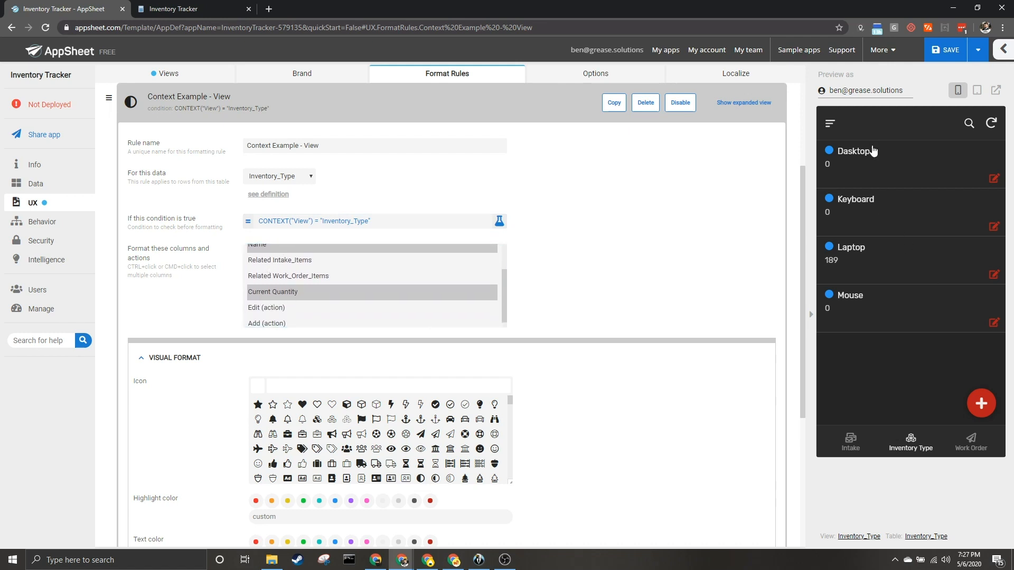
pyautogui.scroll(-3)
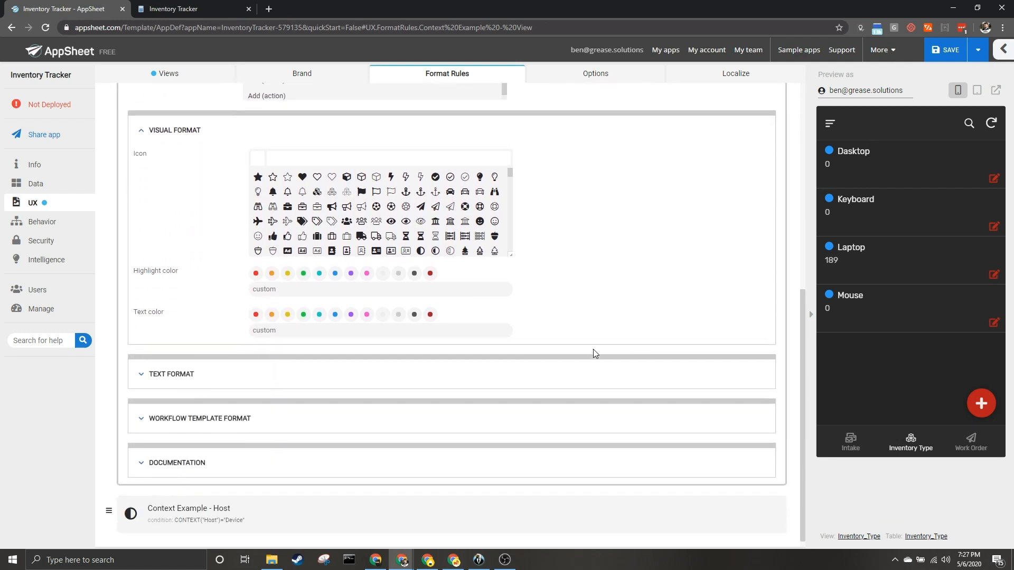
pyautogui.click(171, 374)
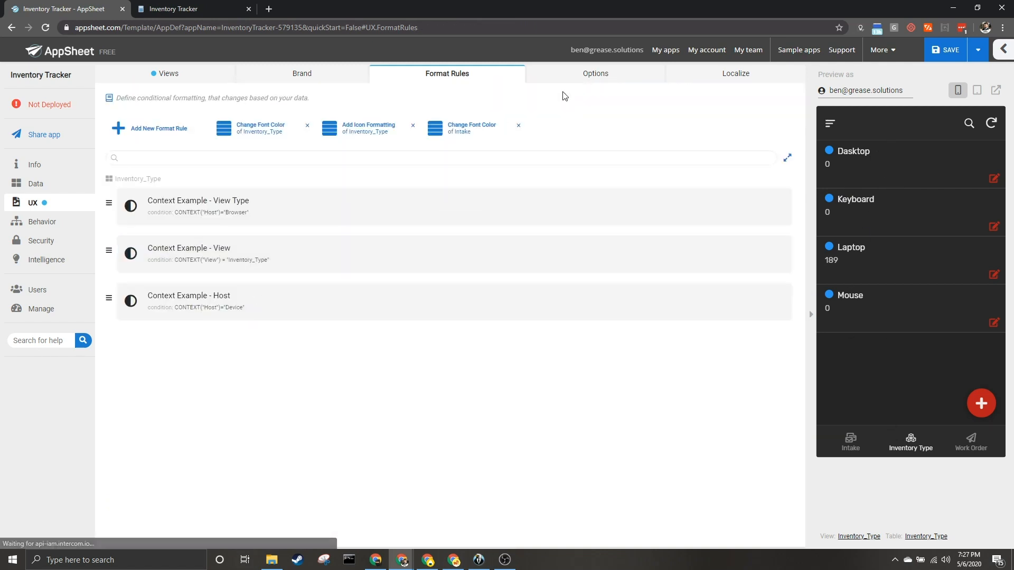
# - Rewrite the View Type rule's condition to CONTEXT("ViewType")="Detail" and save it
pyautogui.click(188, 296)
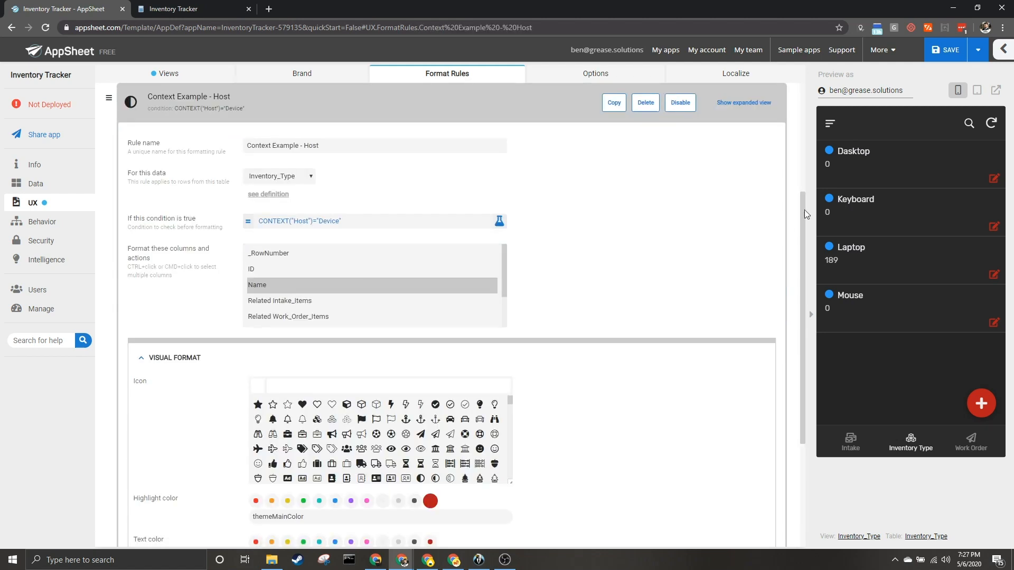
pyautogui.click(853, 158)
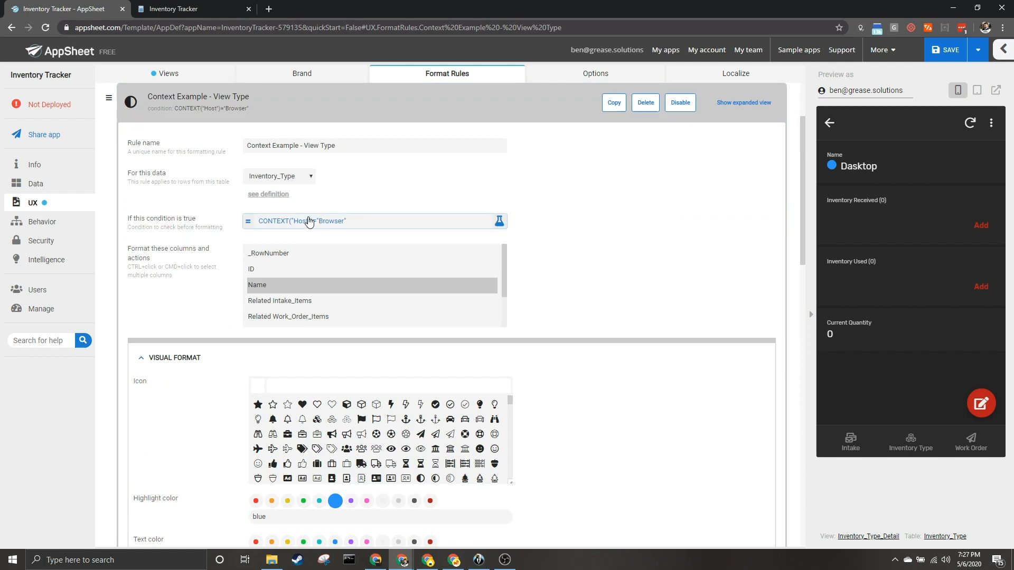
pyautogui.click(374, 221)
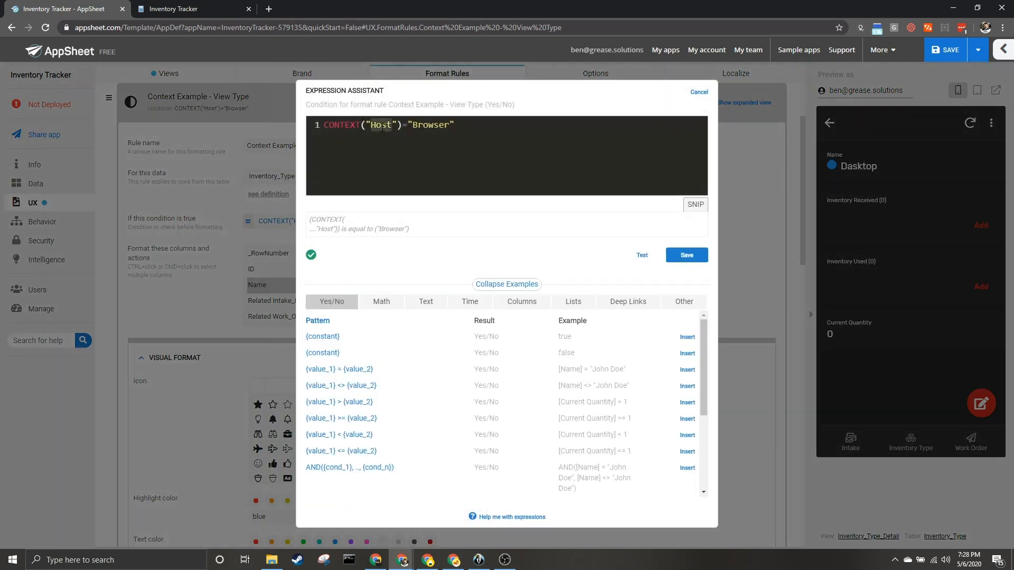
pyautogui.write('ViewT')
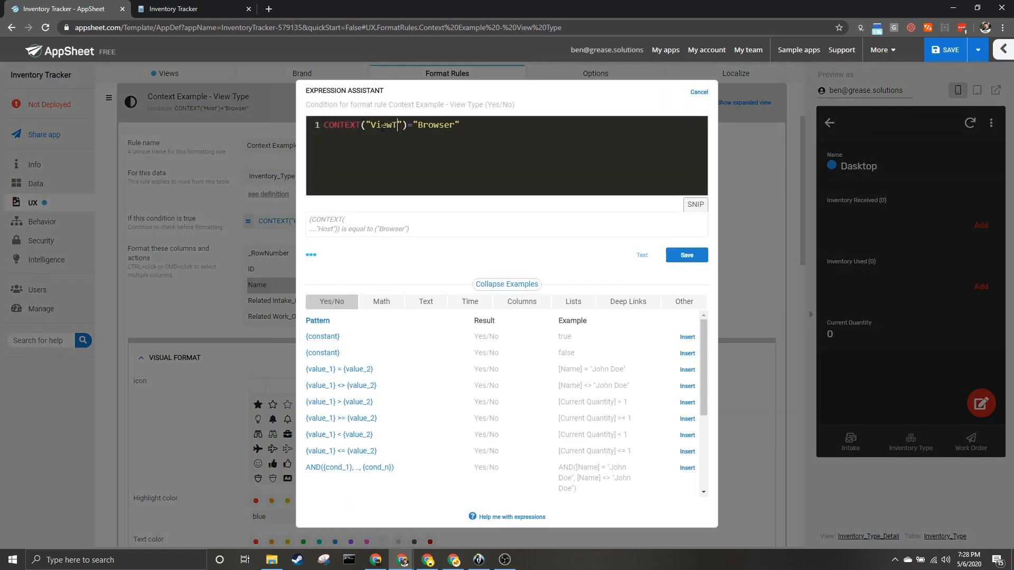
pyautogui.write('ype')
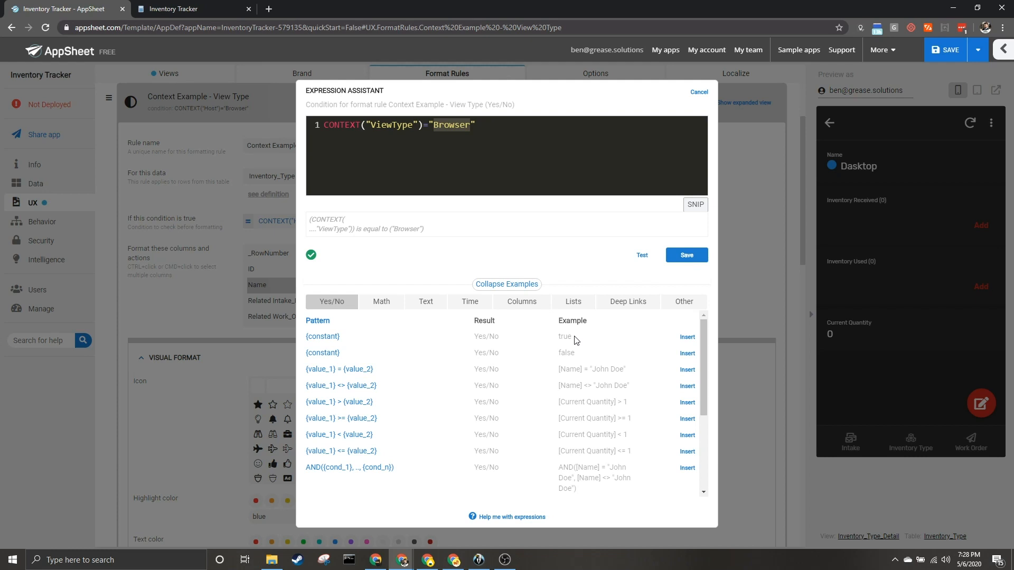
pyautogui.write('Detail')
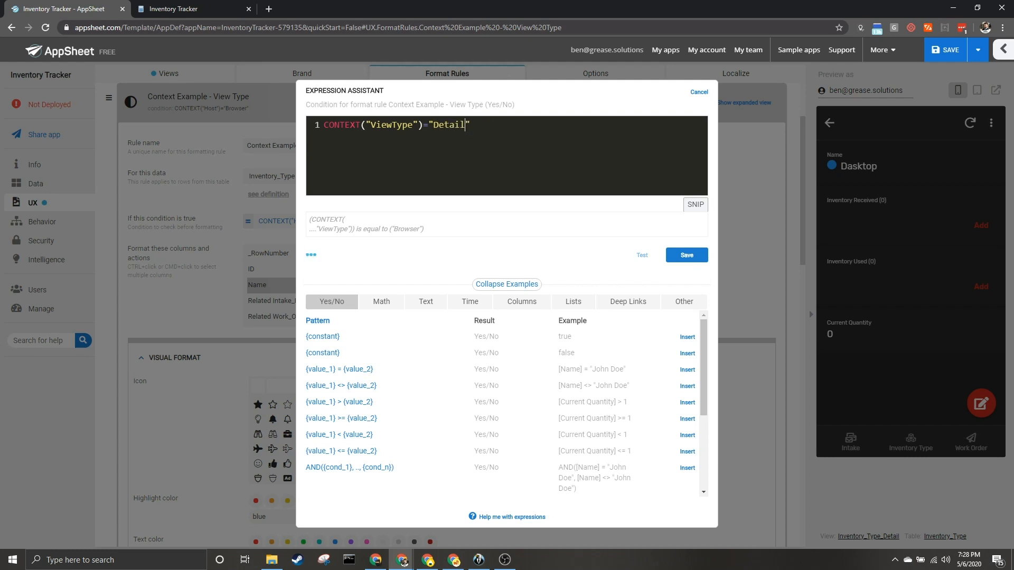
pyautogui.click(687, 254)
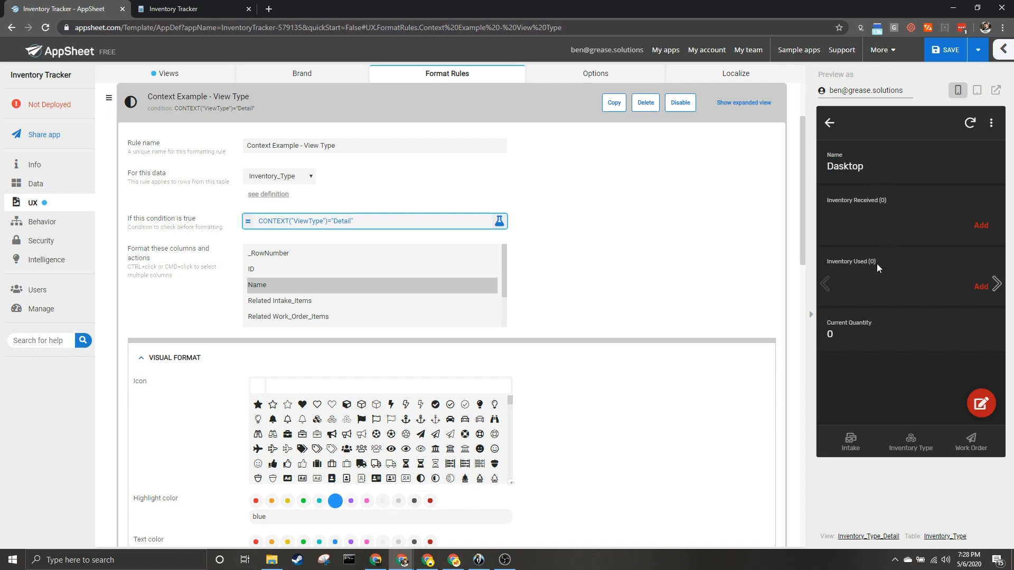
pyautogui.moveTo(859, 430)
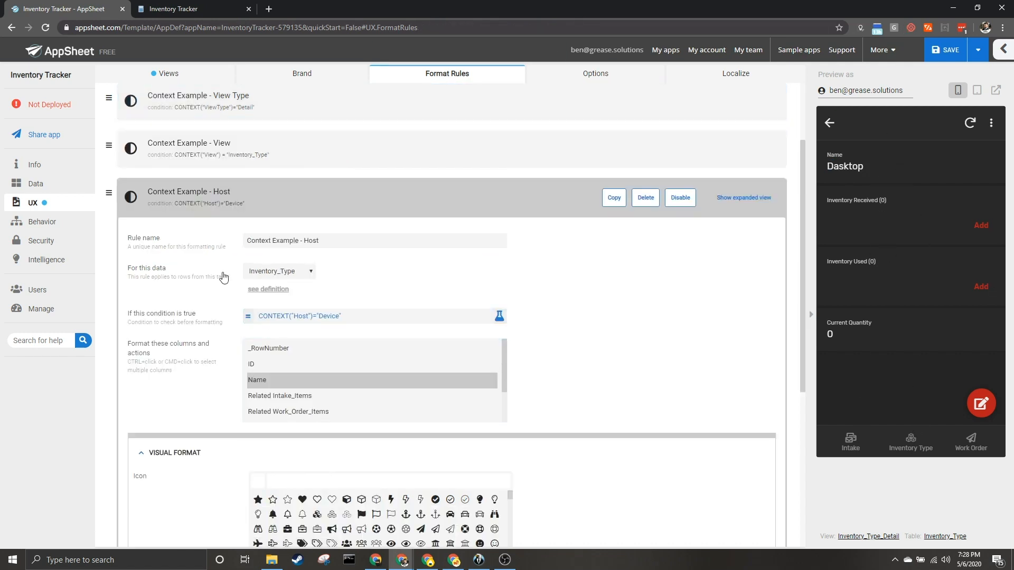
pyautogui.moveTo(438, 274)
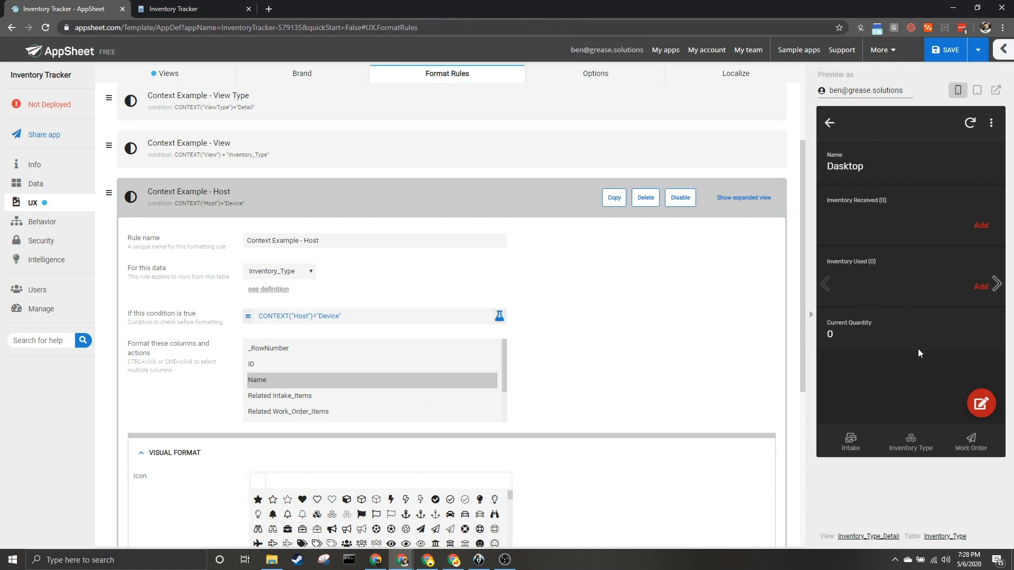
# - Scroll through the Host rule's settings before saving the app
pyautogui.scroll(-3)
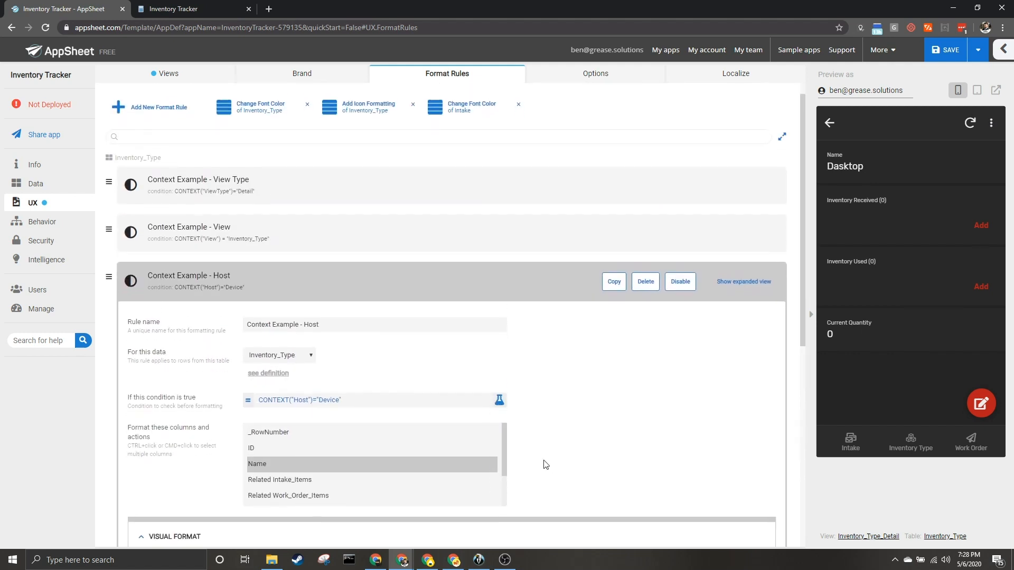
pyautogui.scroll(-3)
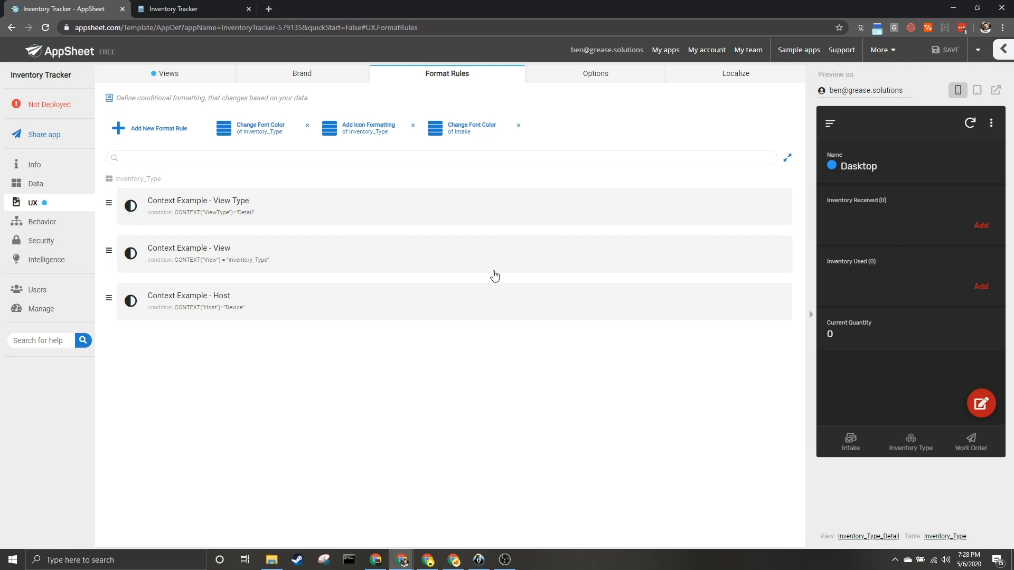
# - Review the View Type rule's condition and the Host rule's Name text color settings
pyautogui.click(188, 248)
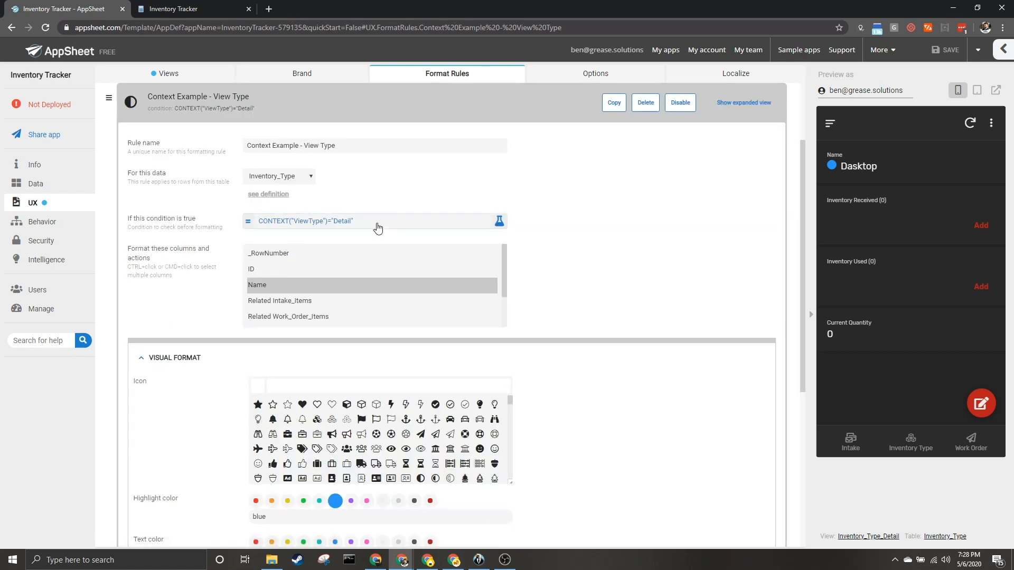
pyautogui.moveTo(450, 468)
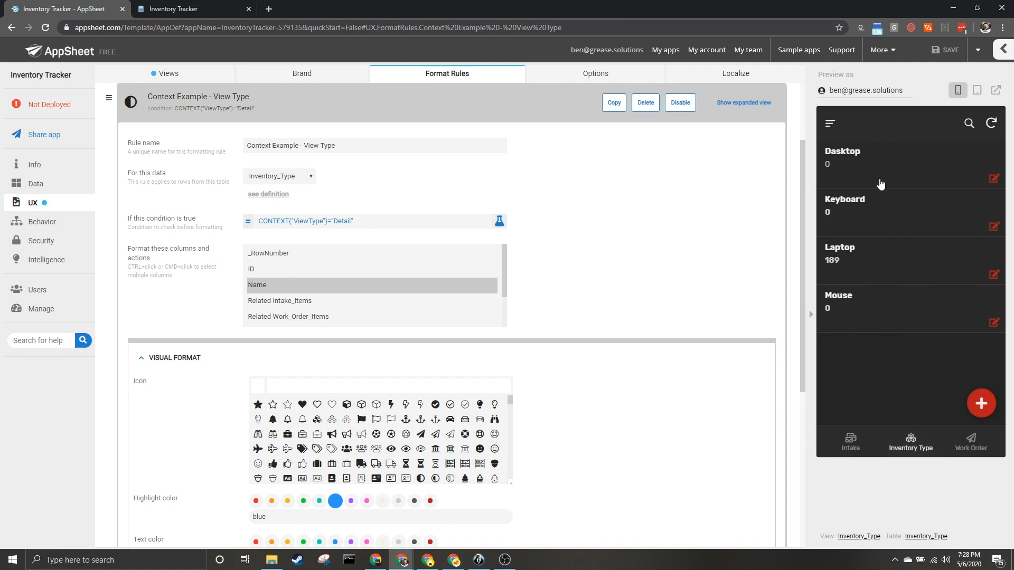
pyautogui.moveTo(822, 154)
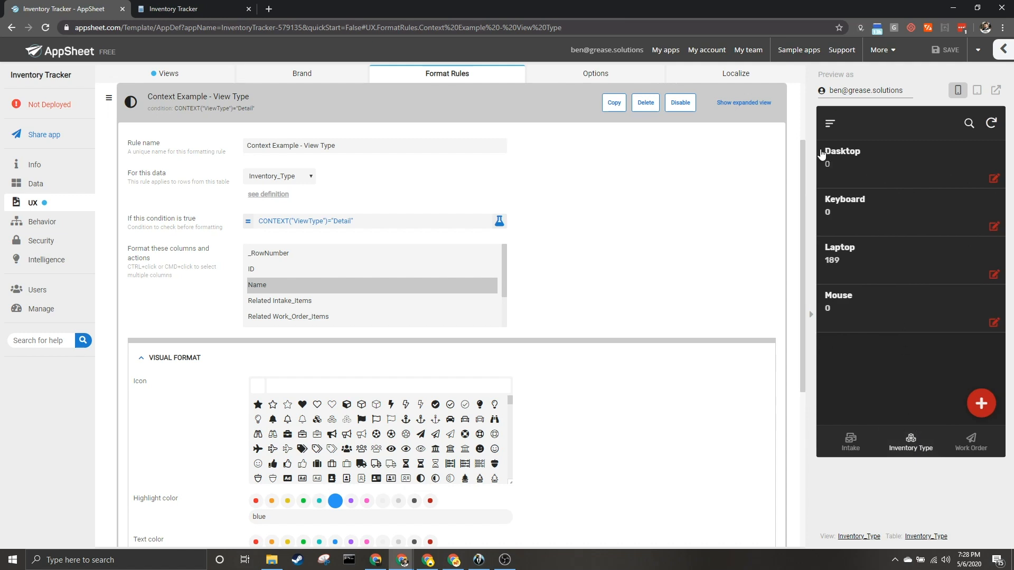
pyautogui.moveTo(302, 98)
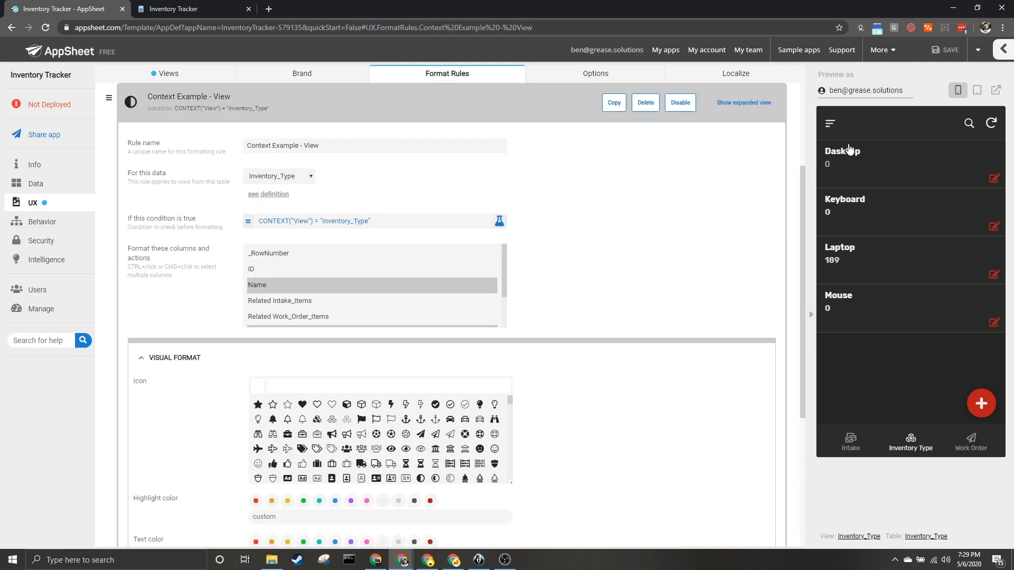
pyautogui.moveTo(830, 336)
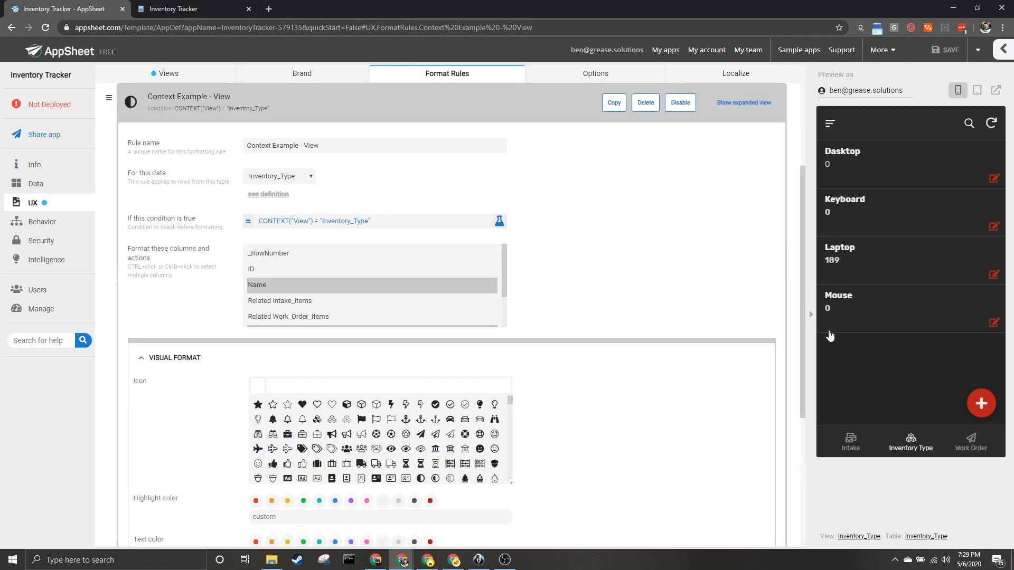
pyautogui.scroll(-3)
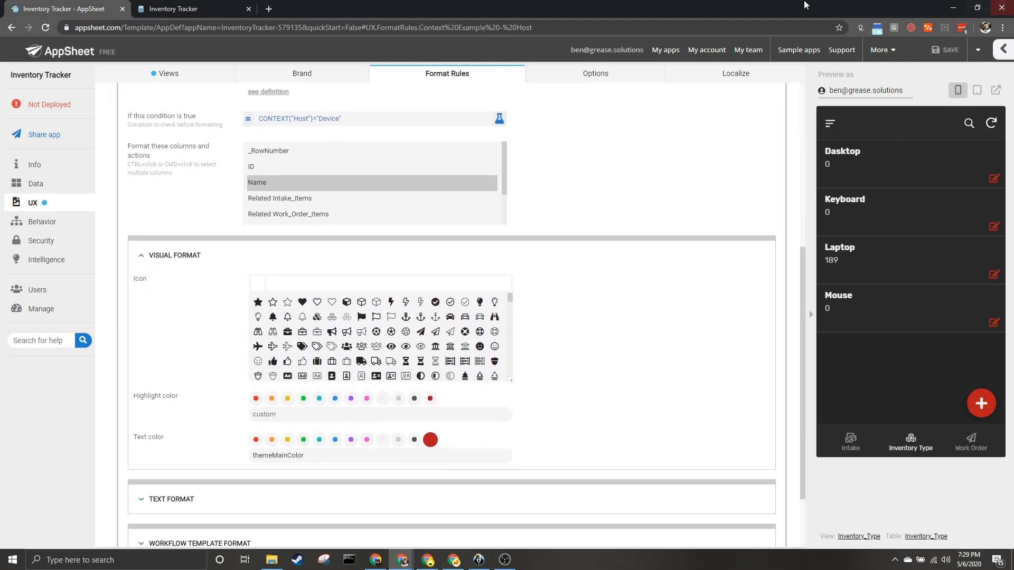
pyautogui.moveTo(891, 188)
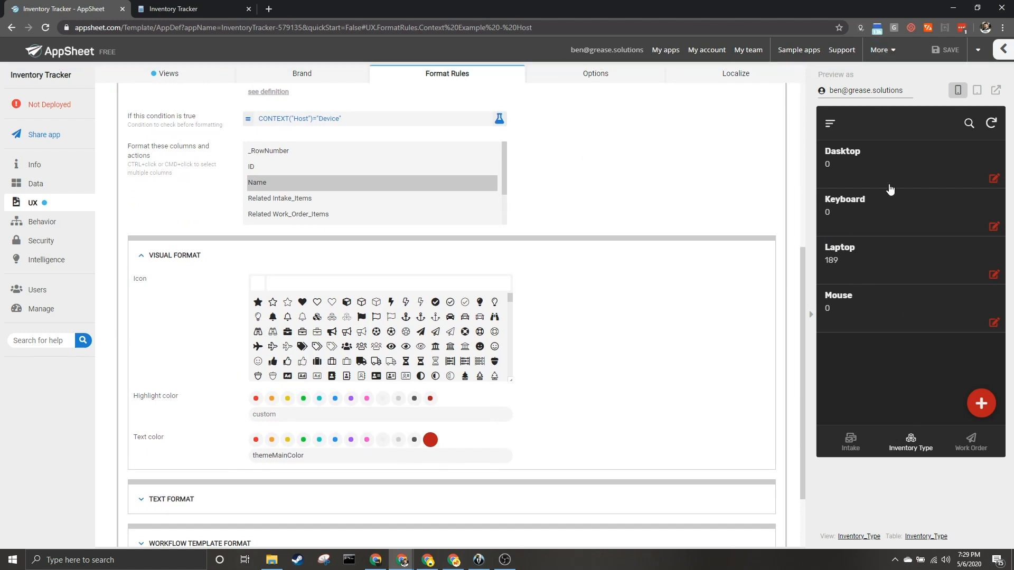
# - Change the Host rule's condition to CONTEXT("Host")="Browser", save it, and view the running app's tab
pyautogui.click(843, 157)
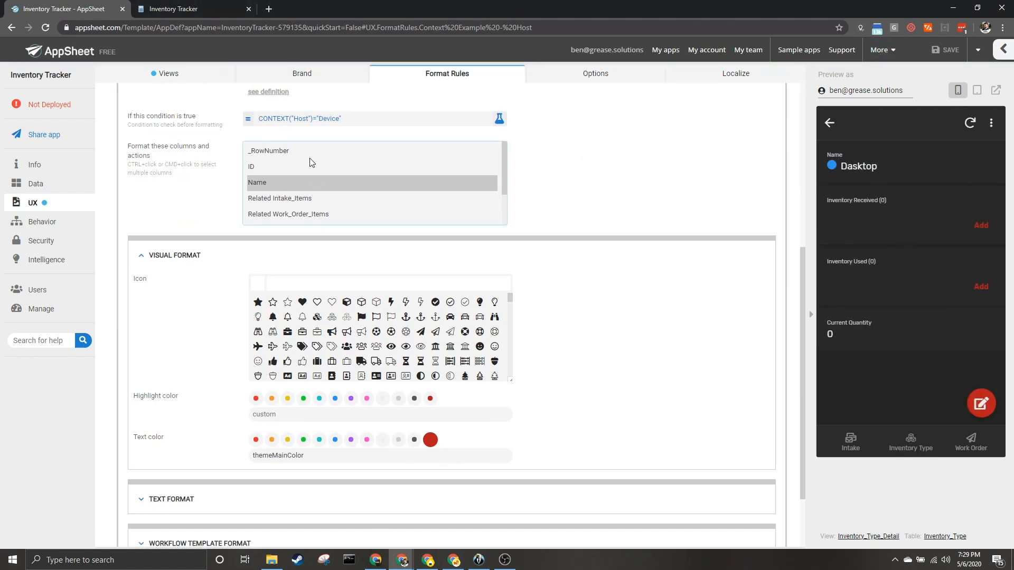
pyautogui.click(498, 118)
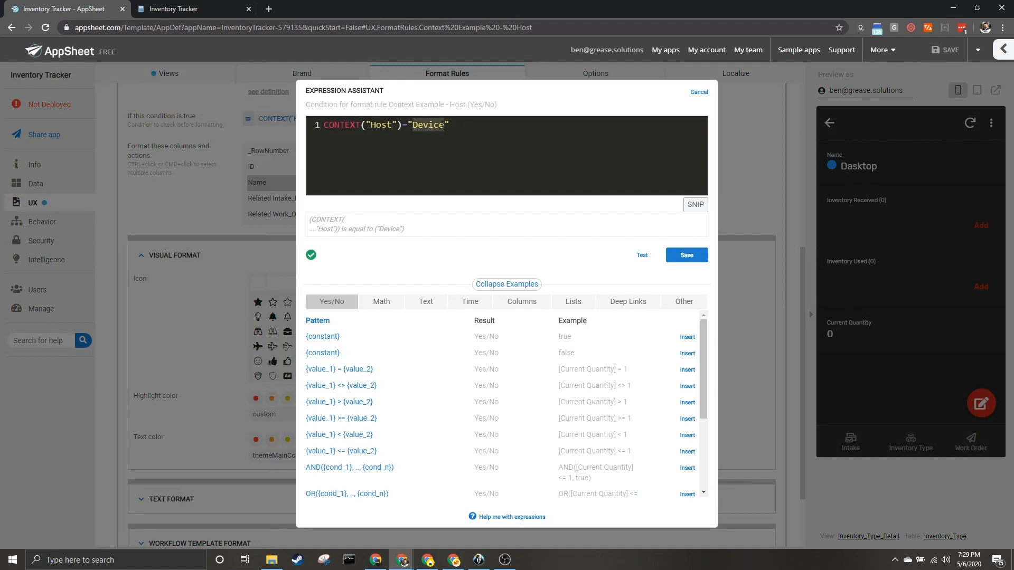
pyautogui.write('Brows')
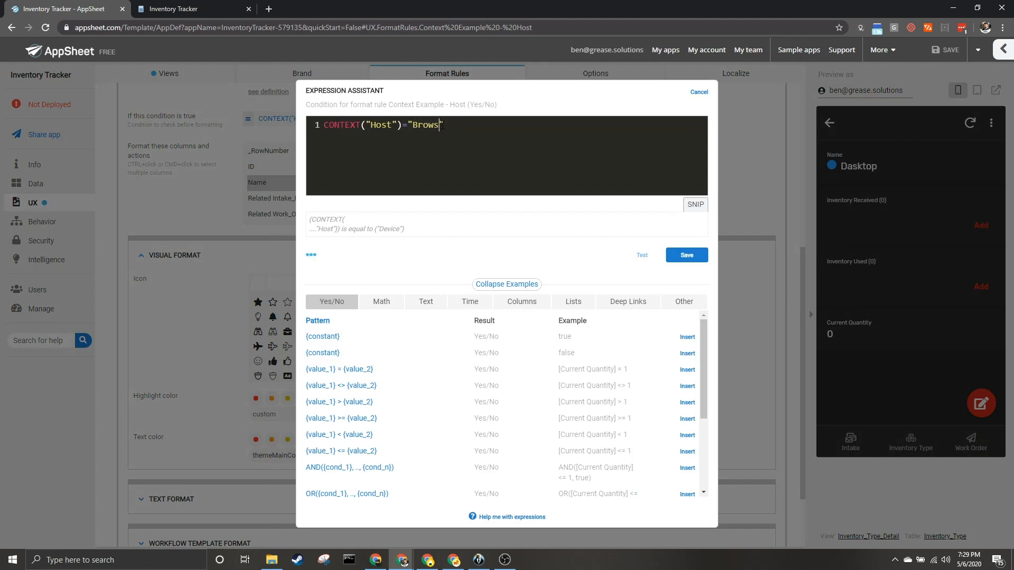
pyautogui.click(687, 255)
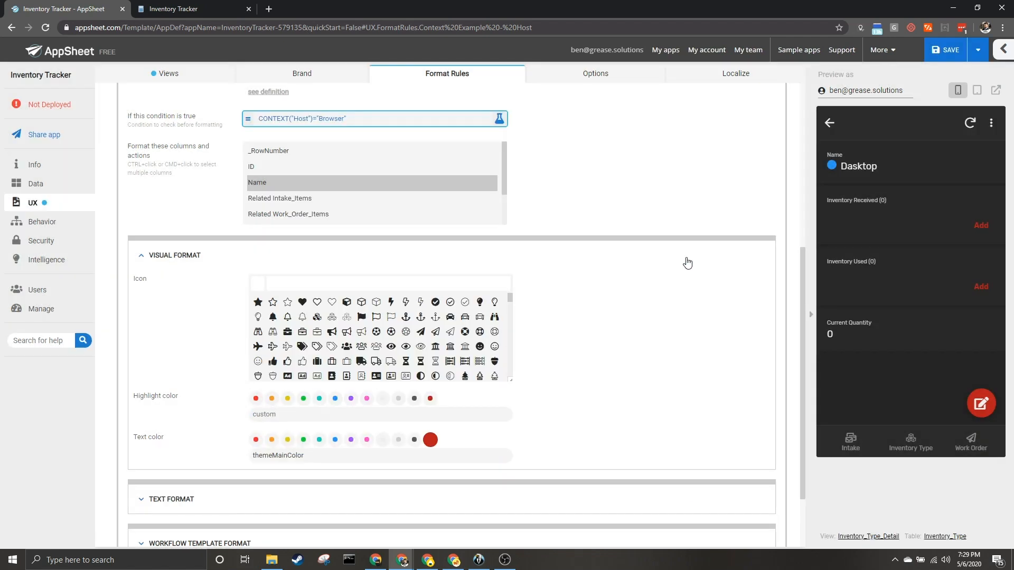
pyautogui.click(182, 9)
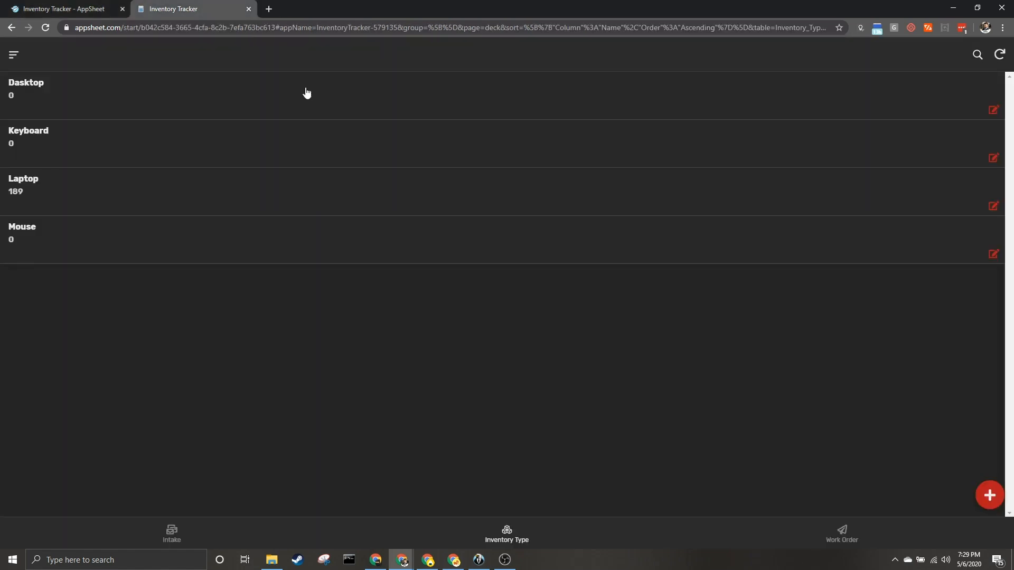
# - Confirm red item names in the editor preview's Inventory Type list and the running app's Dasktop record
pyautogui.click(63, 9)
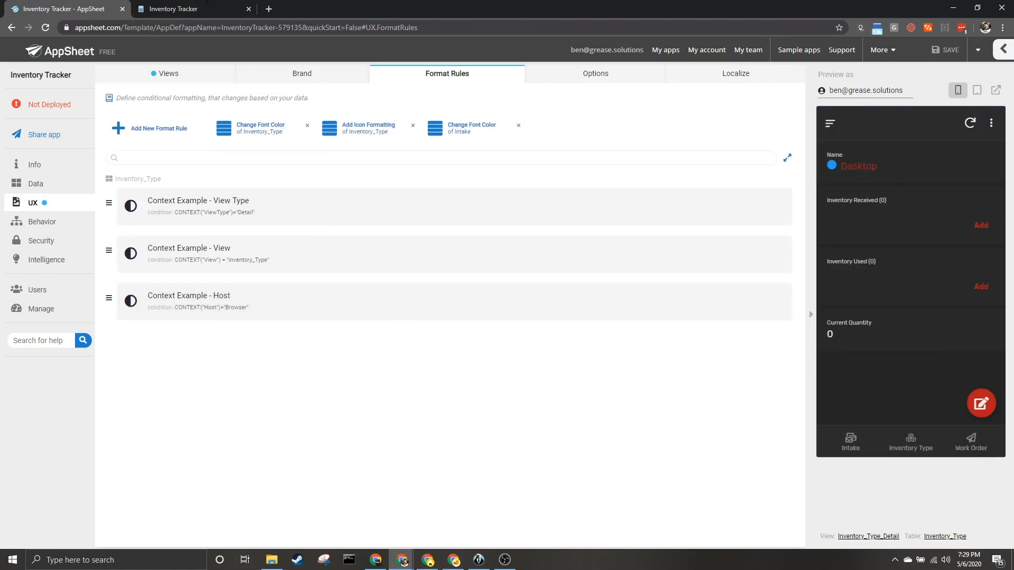
pyautogui.click(188, 8)
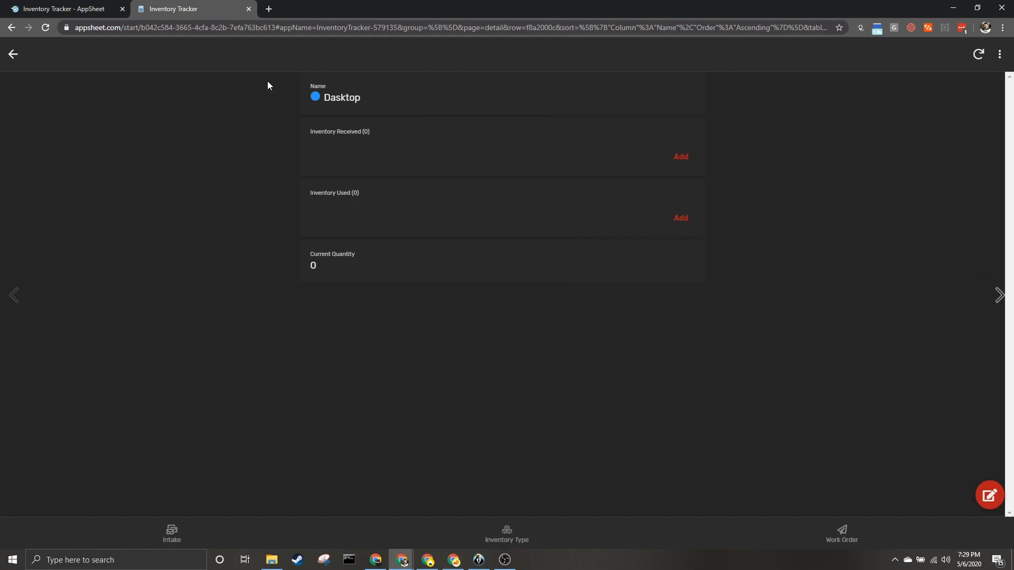
pyautogui.moveTo(975, 70)
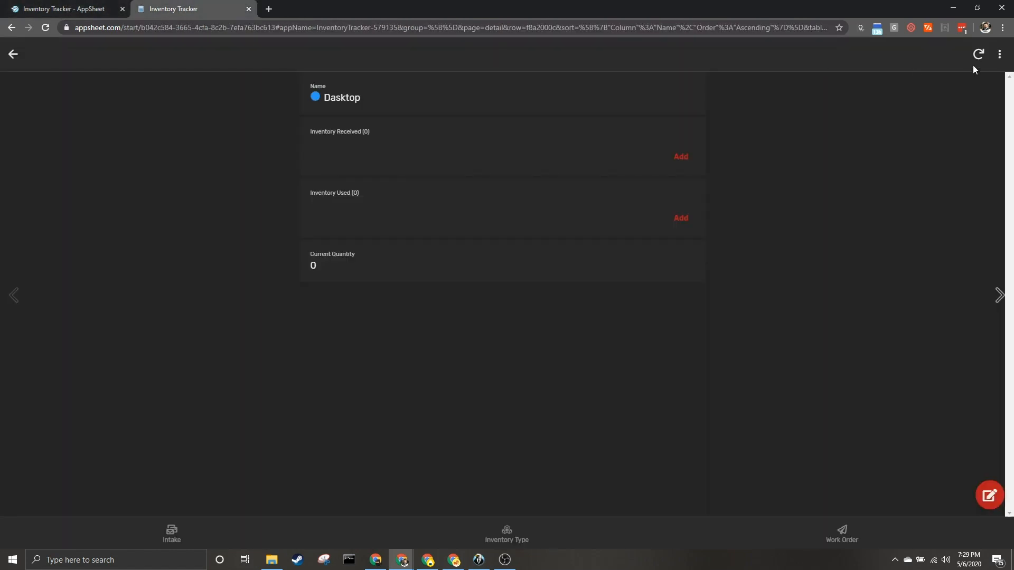
pyautogui.click(63, 9)
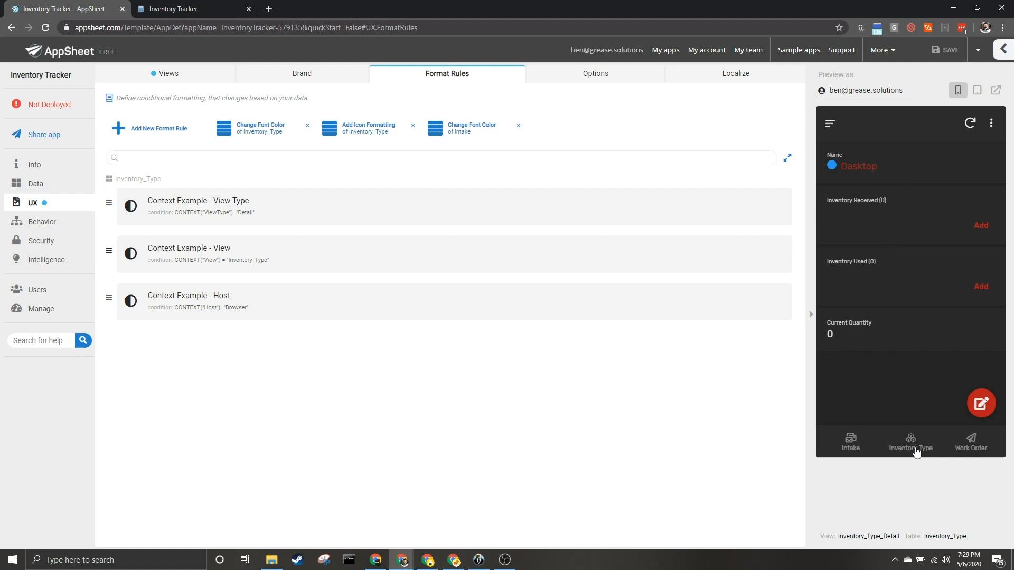
pyautogui.click(911, 441)
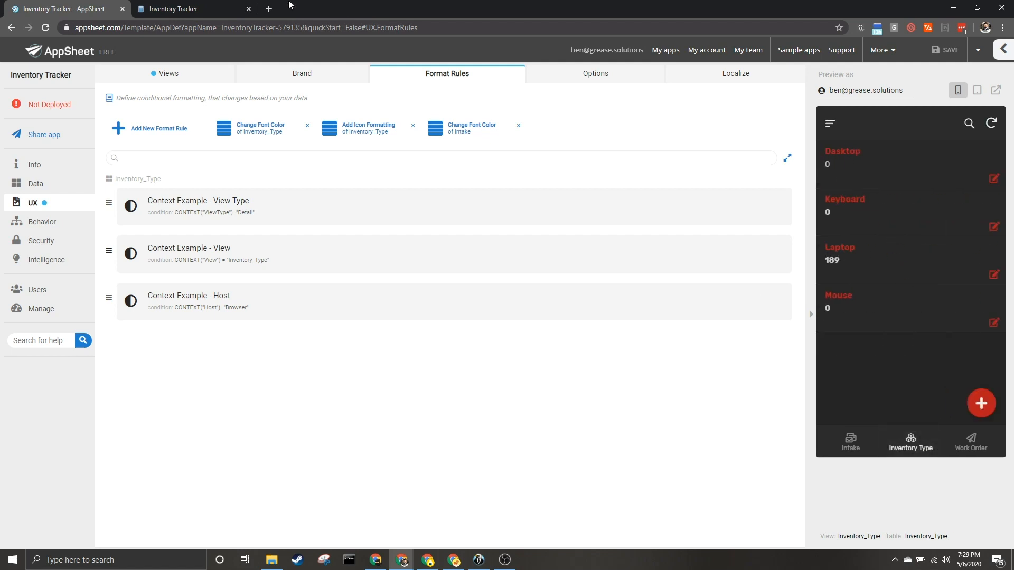
pyautogui.click(180, 9)
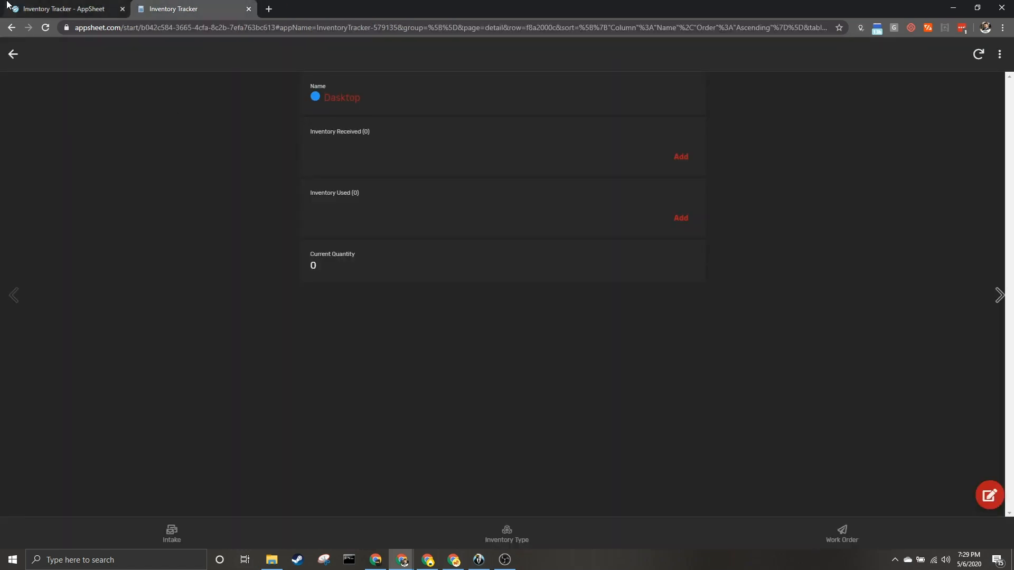
pyautogui.click(58, 9)
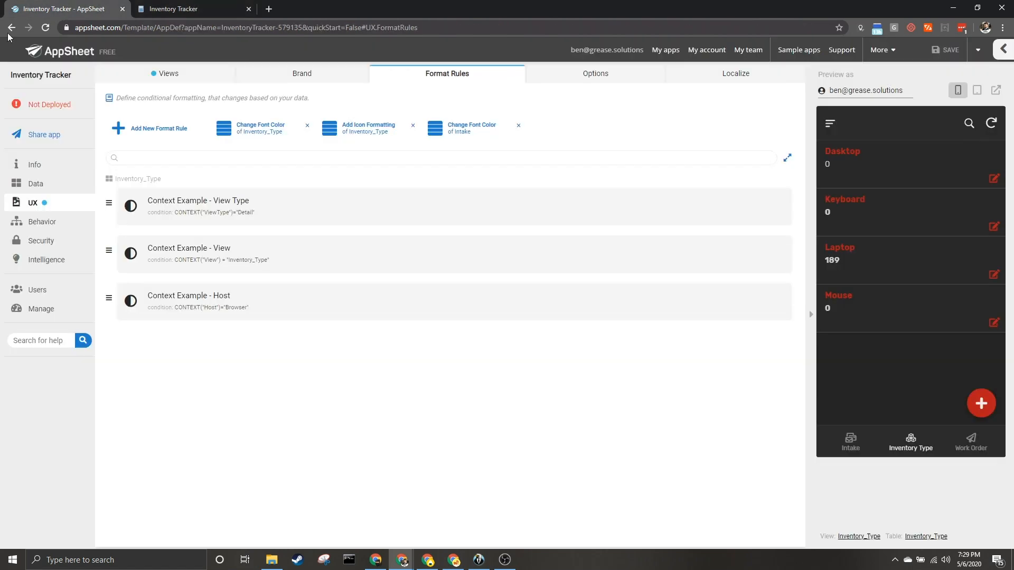
pyautogui.moveTo(558, 344)
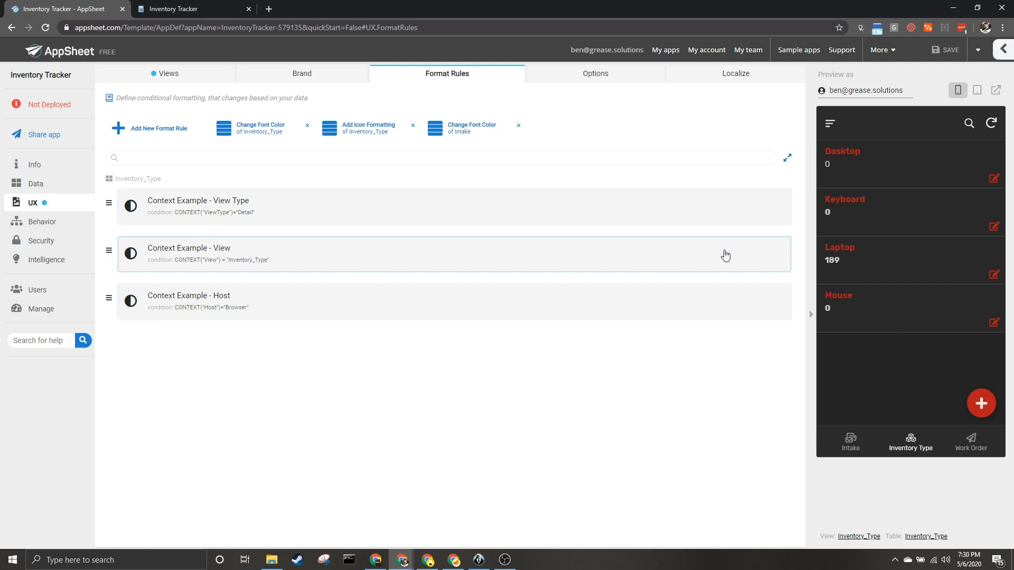
pyautogui.moveTo(768, 213)
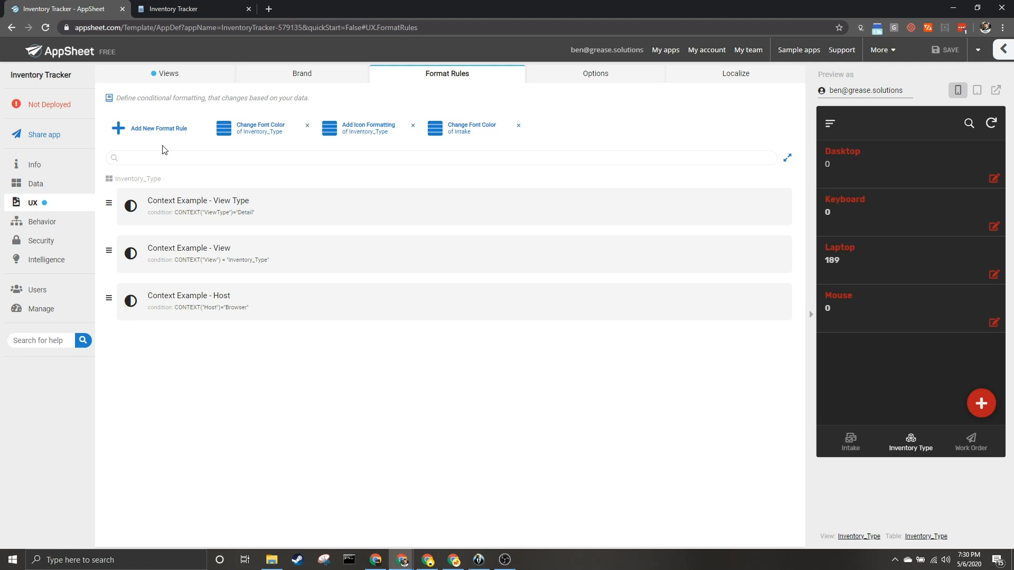
pyautogui.moveTo(336, 9)
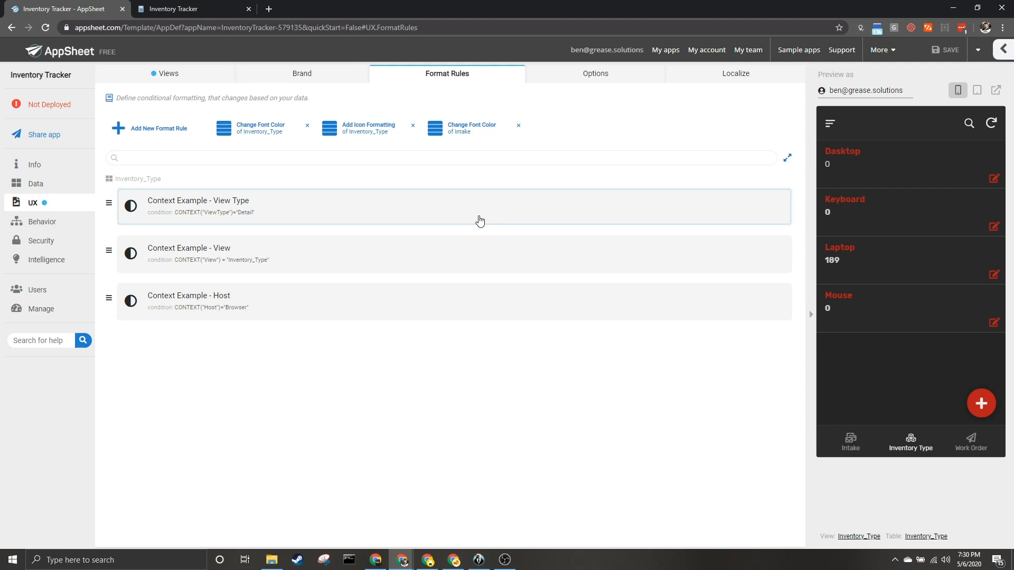
pyautogui.moveTo(470, 207)
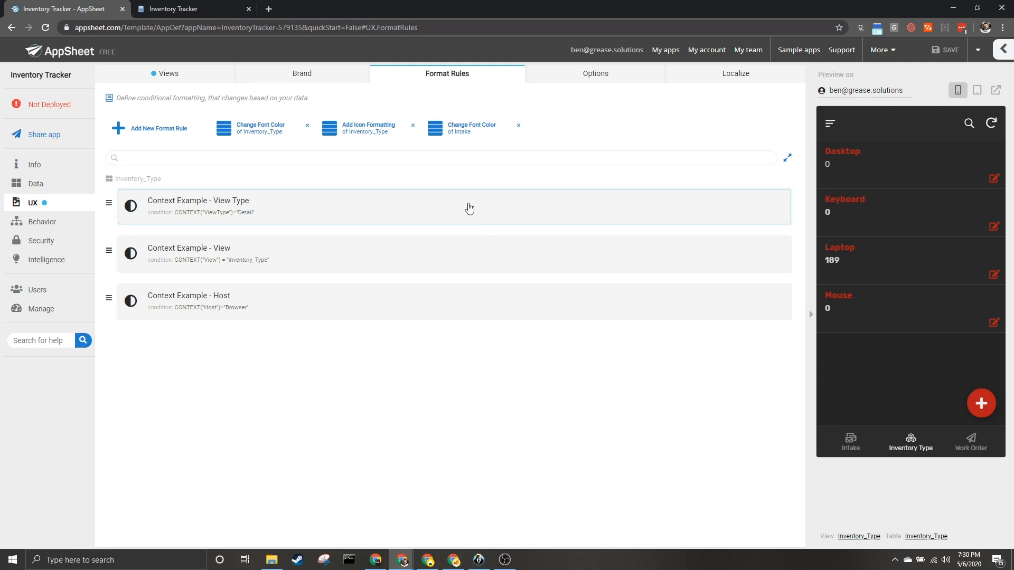
pyautogui.moveTo(455, 217)
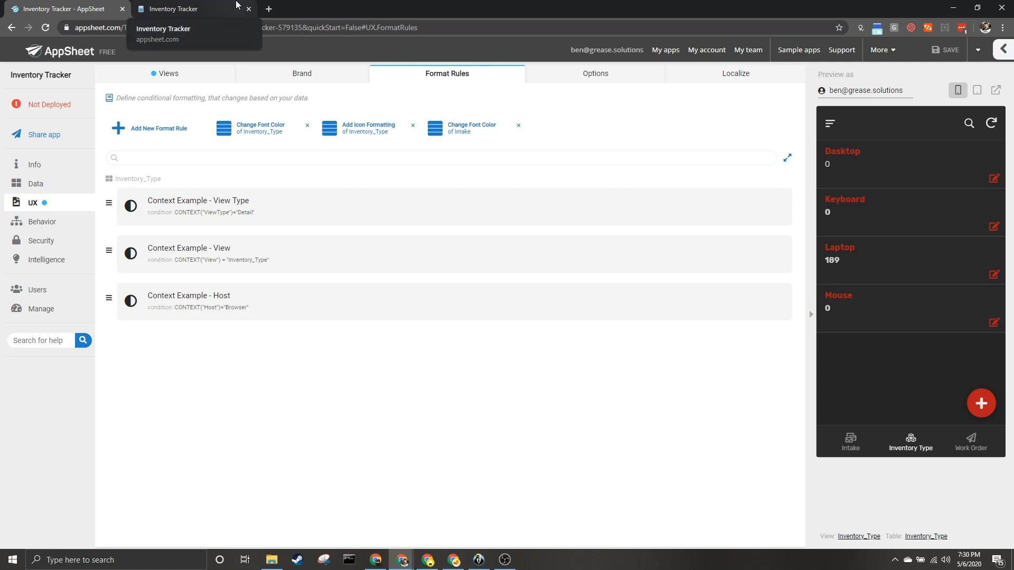
# - Close the running Inventory Tracker browser tab, leaving only the editor
pyautogui.click(250, 8)
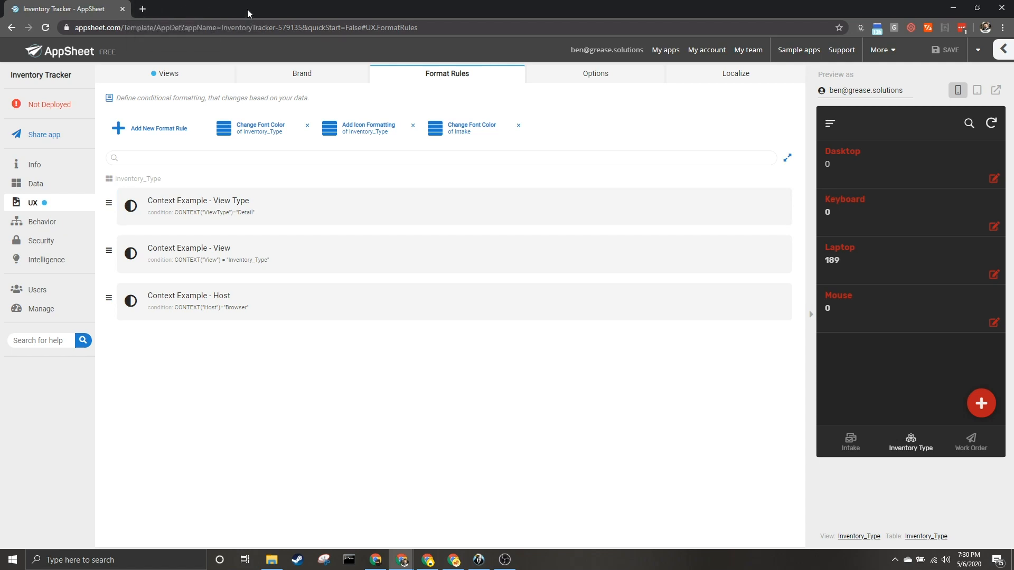
pyautogui.moveTo(431, 380)
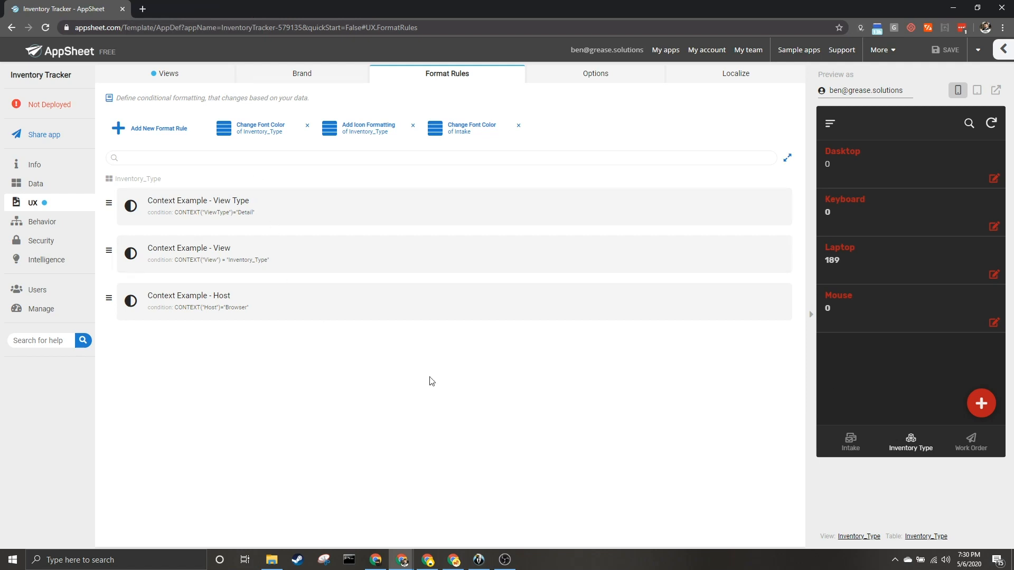